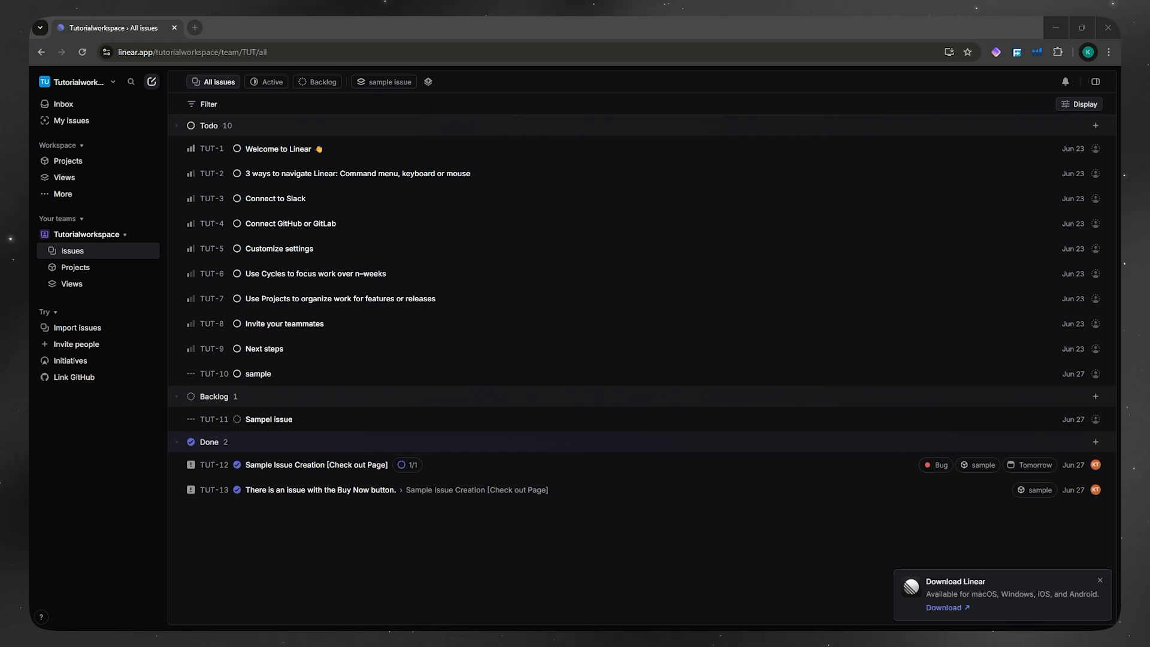
mouse_move(576, 280)
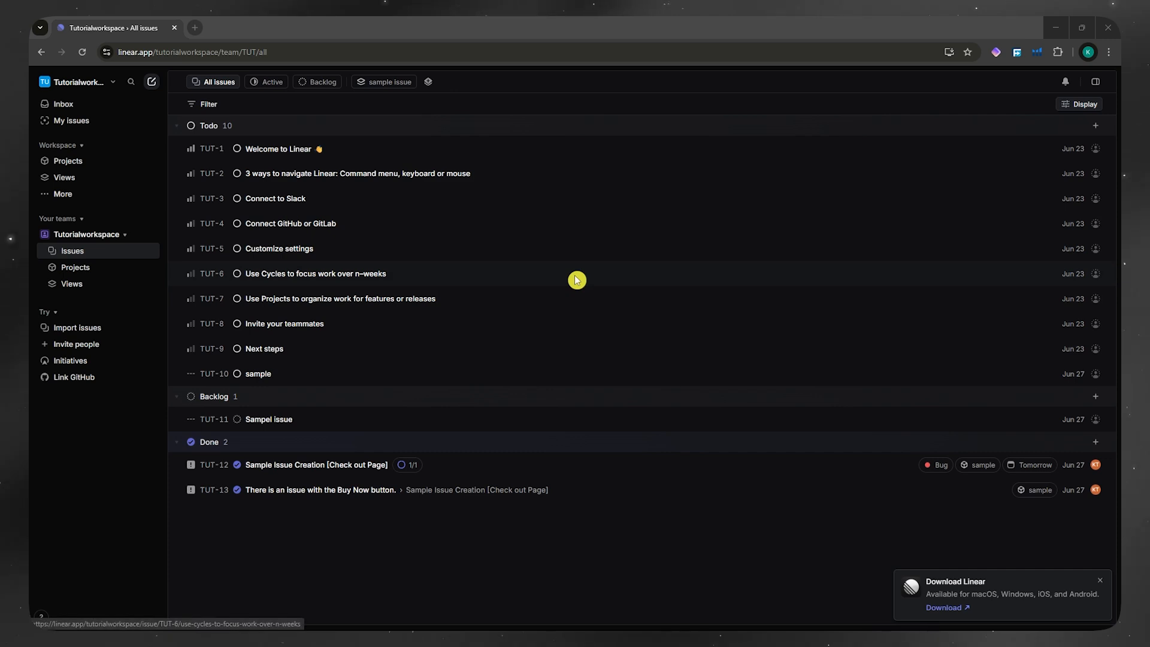
mouse_move(467, 249)
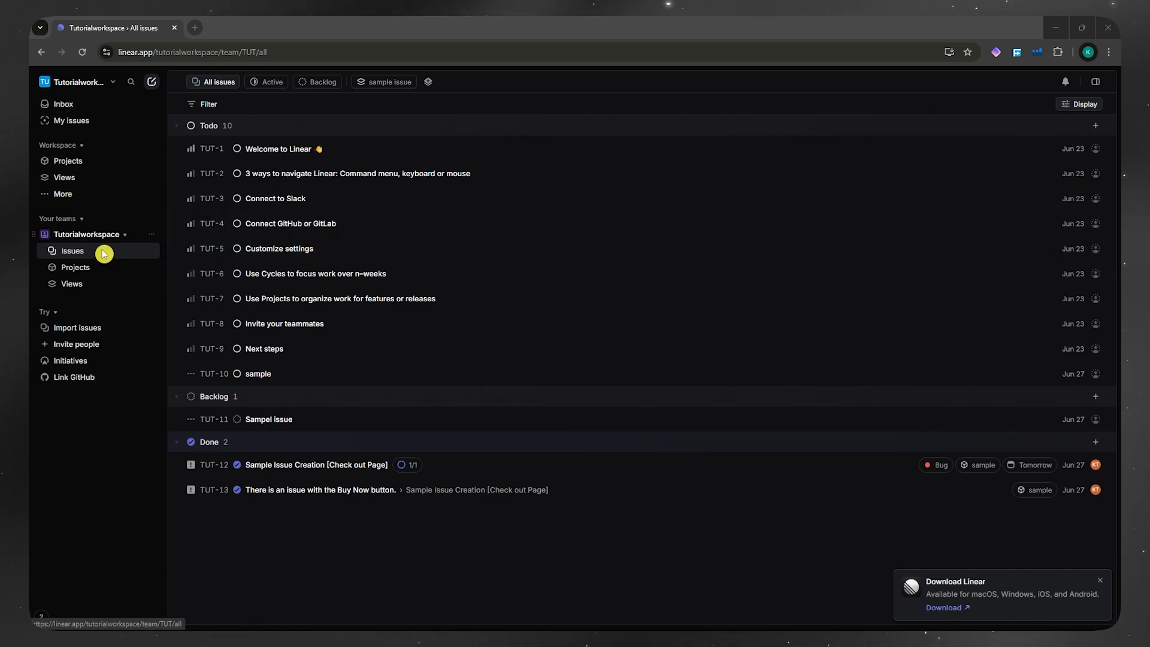
mouse_move(97, 302)
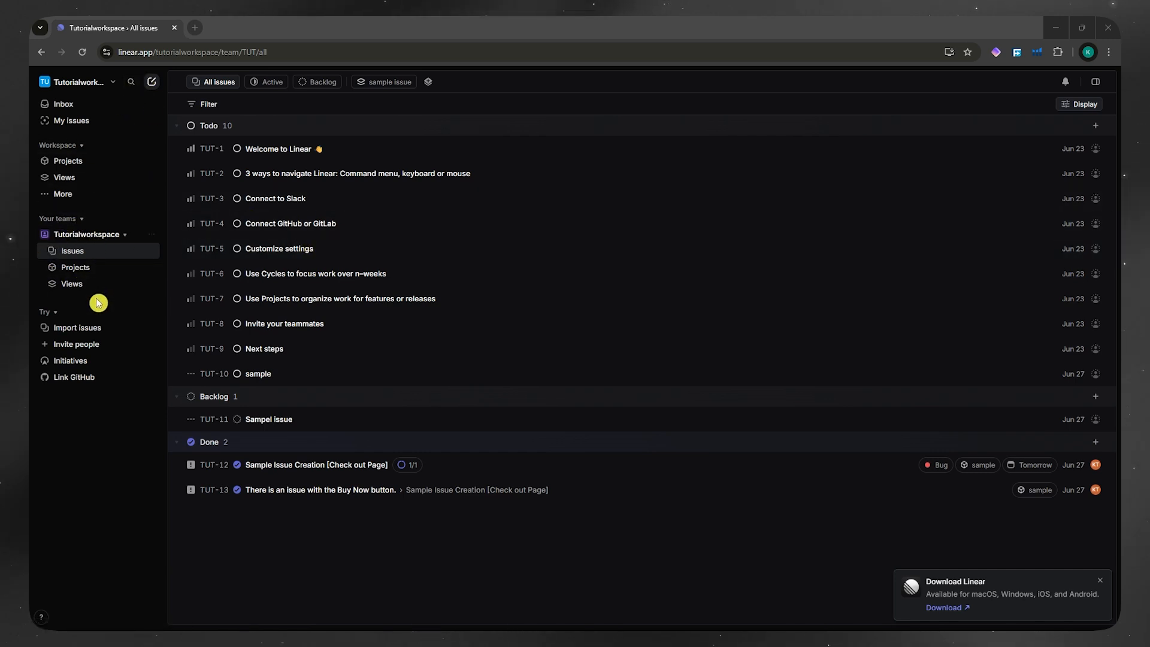
mouse_move(78, 327)
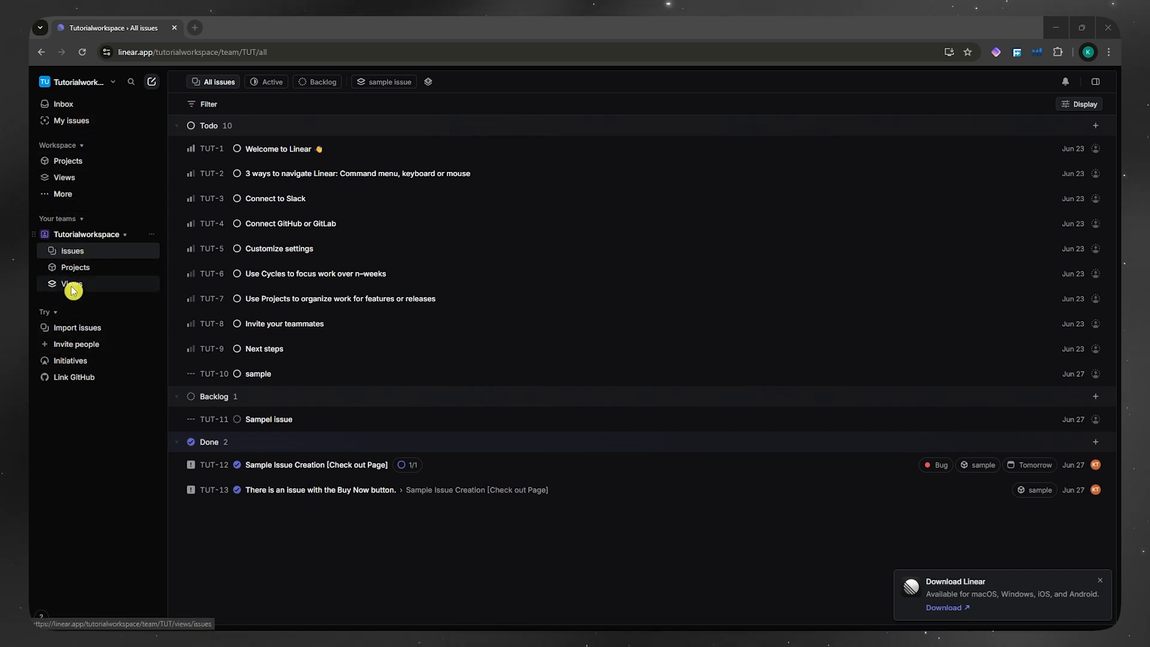
mouse_move(70, 296)
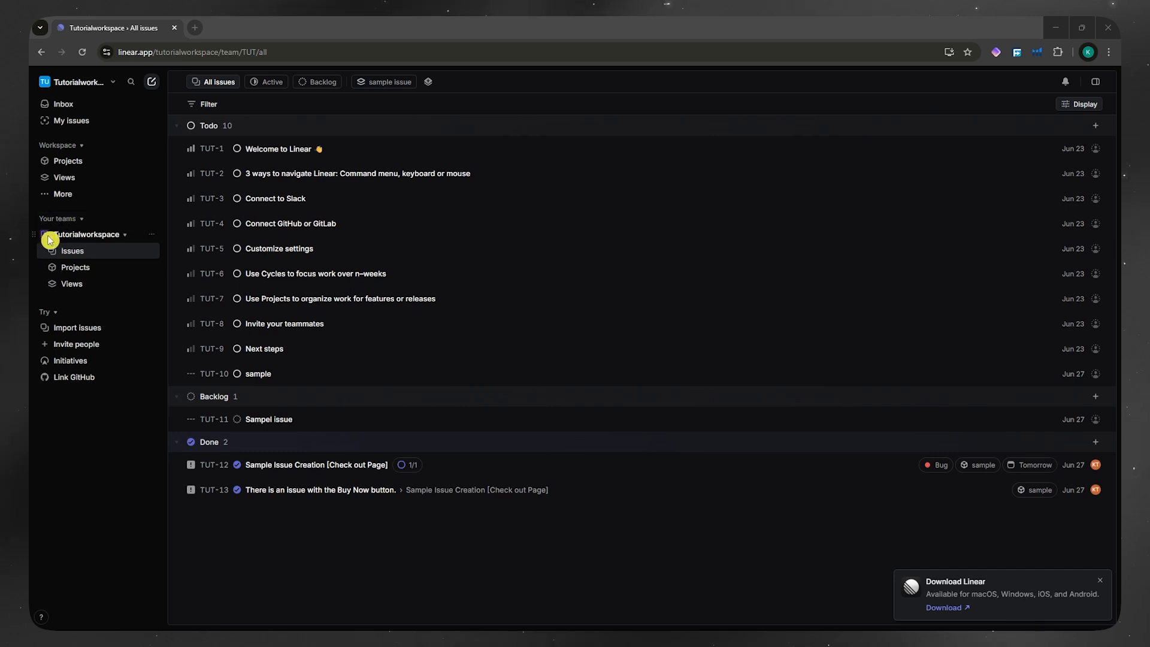
mouse_move(131, 241)
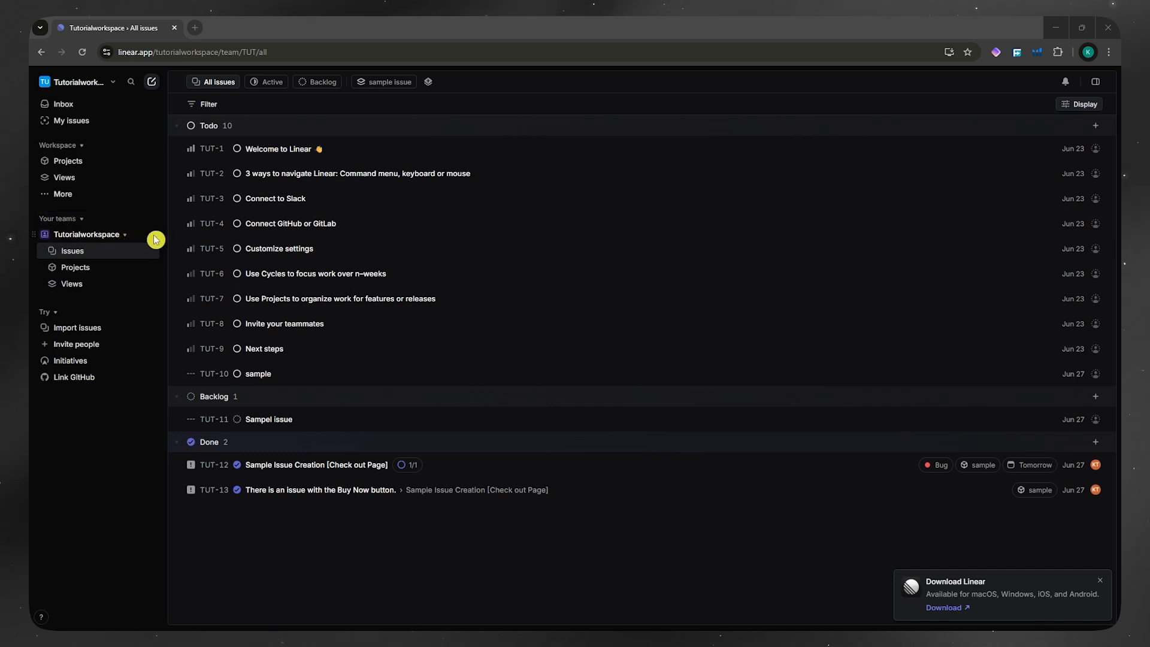
Open Team settings for the Tutorialworkspace team from its dropdown menu
left_click(153, 238)
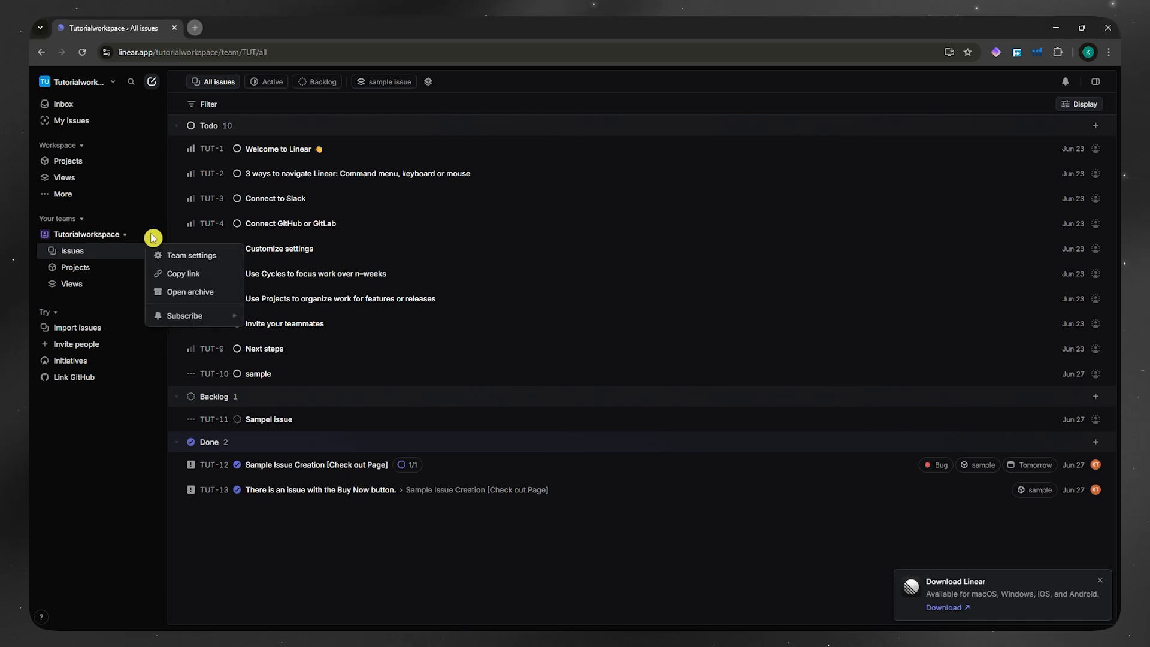
left_click(191, 255)
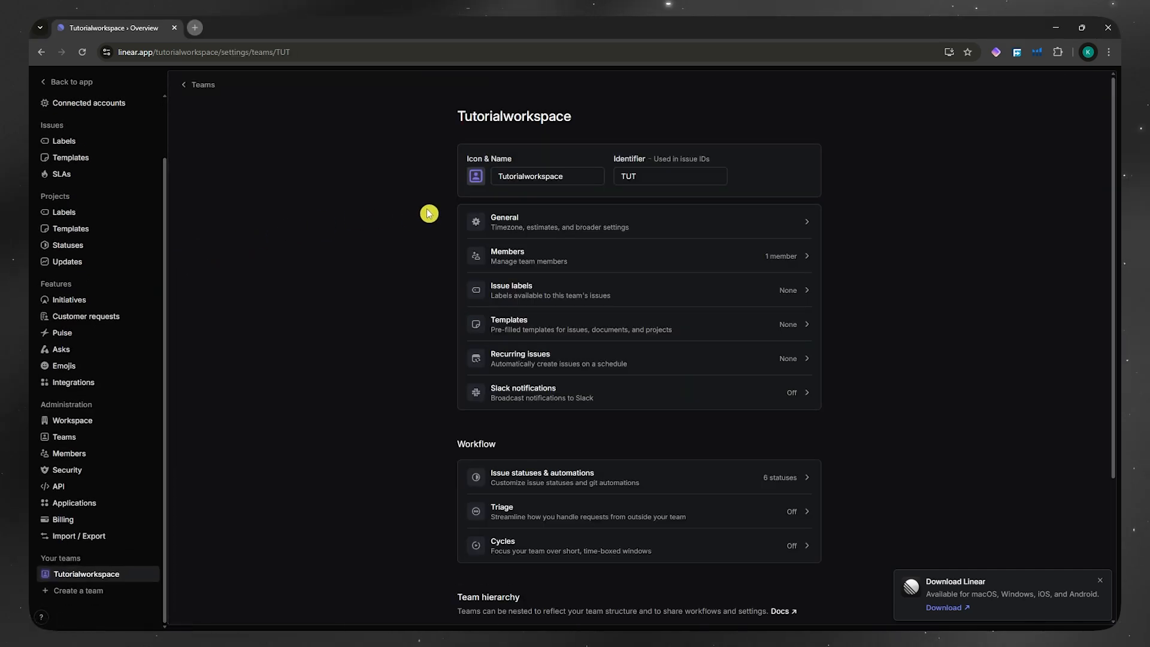
mouse_move(557, 575)
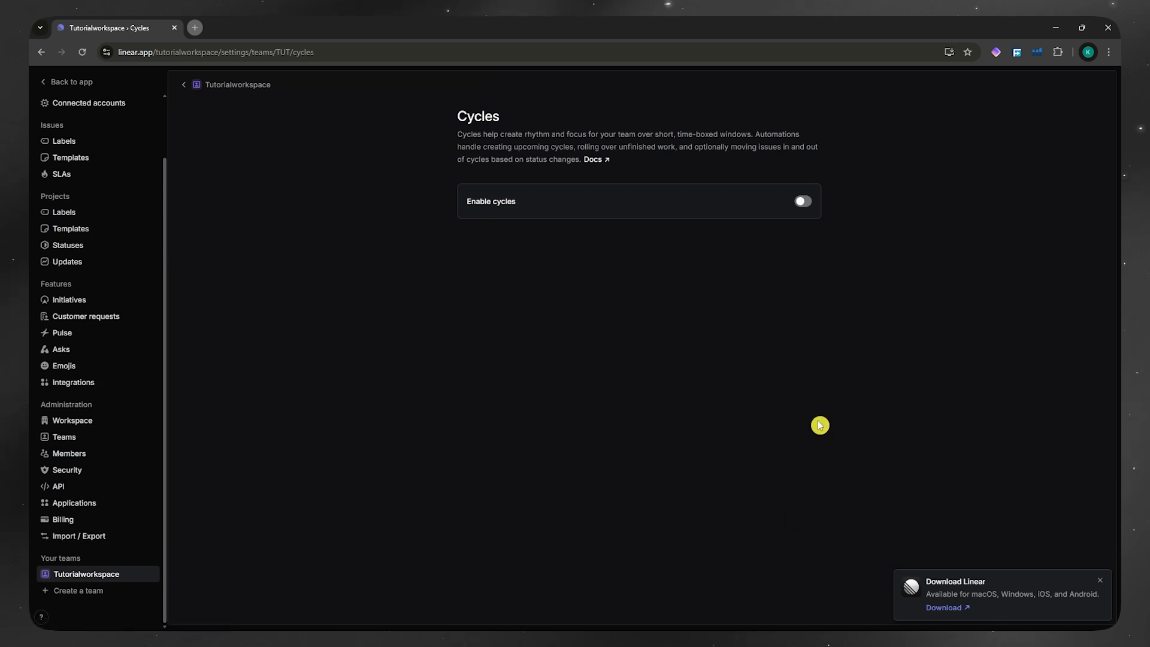
Turn on team cycles with a 1-week cycle length and a 1-week cooldown
left_click(801, 201)
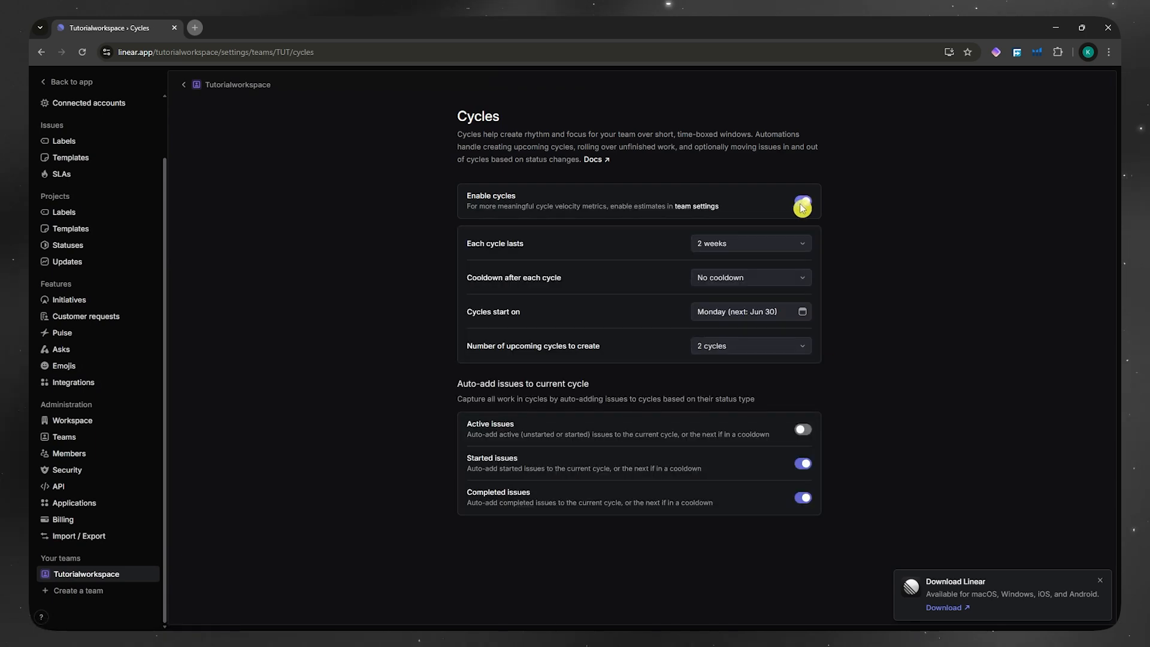
left_click(801, 206)
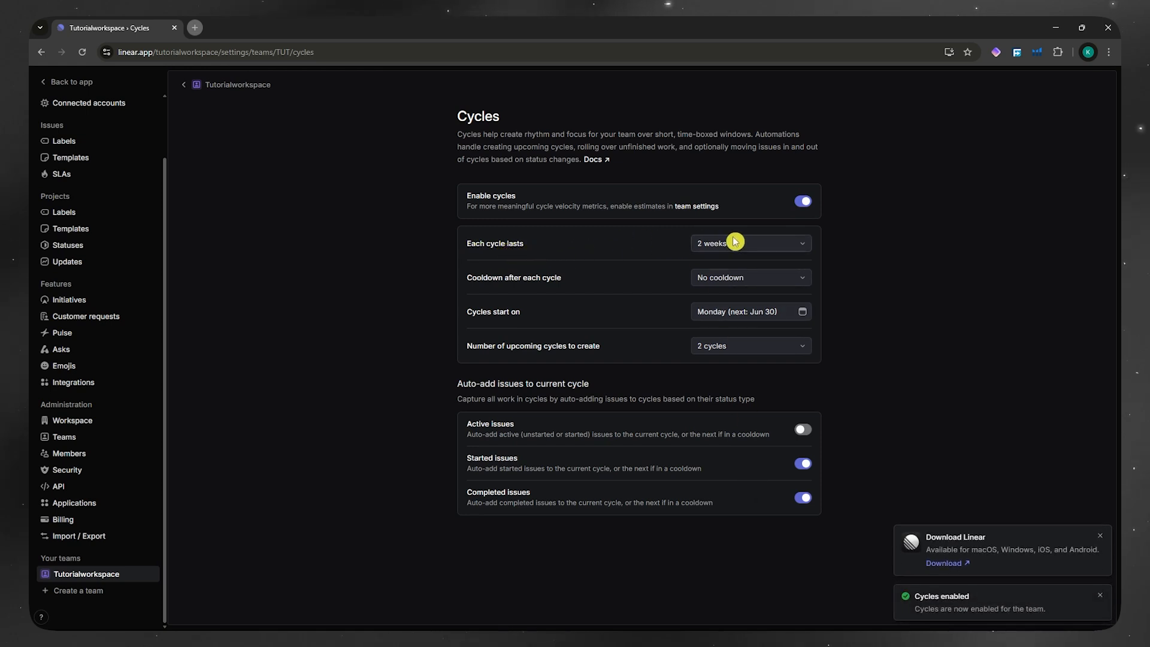
left_click(748, 242)
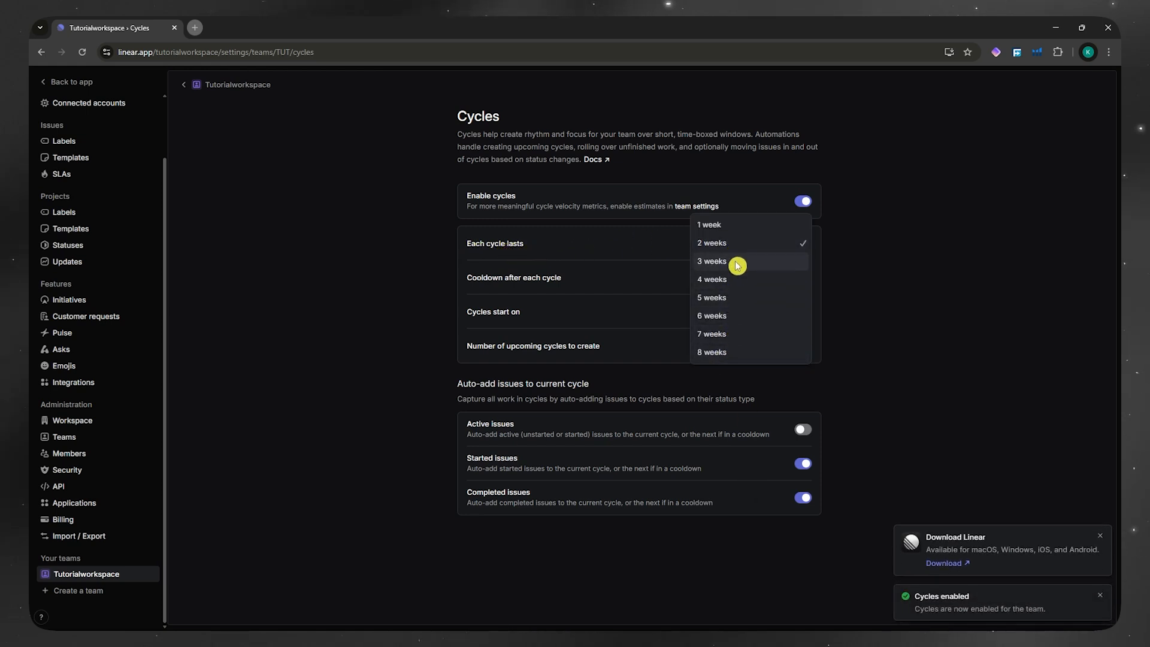
mouse_move(742, 244)
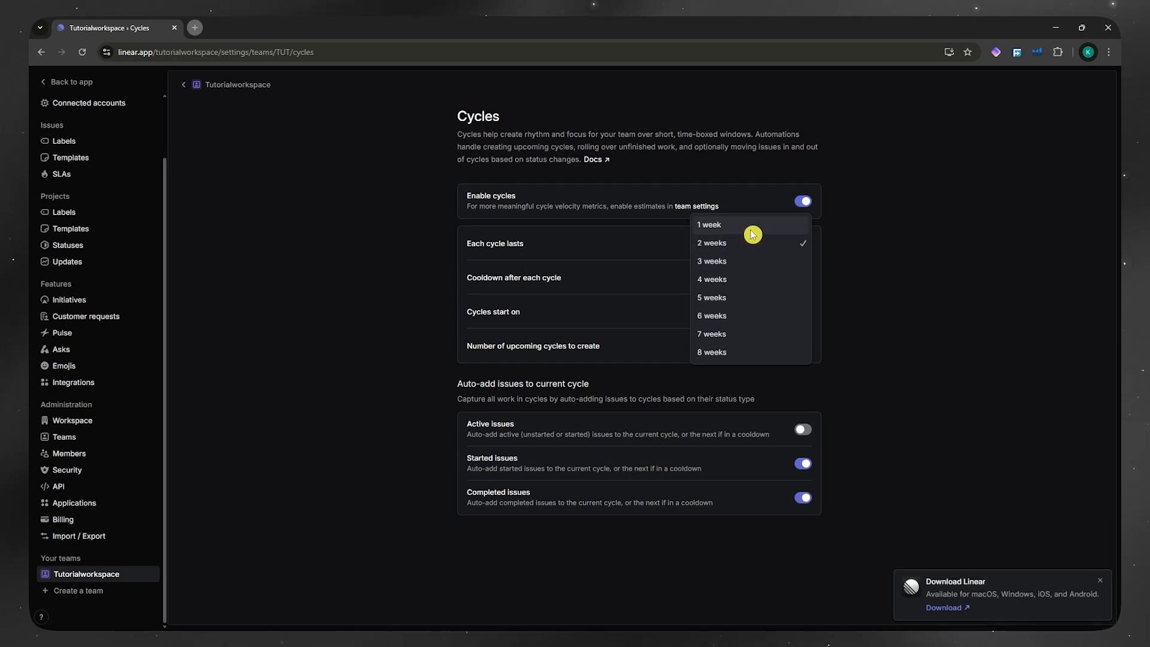
left_click(709, 225)
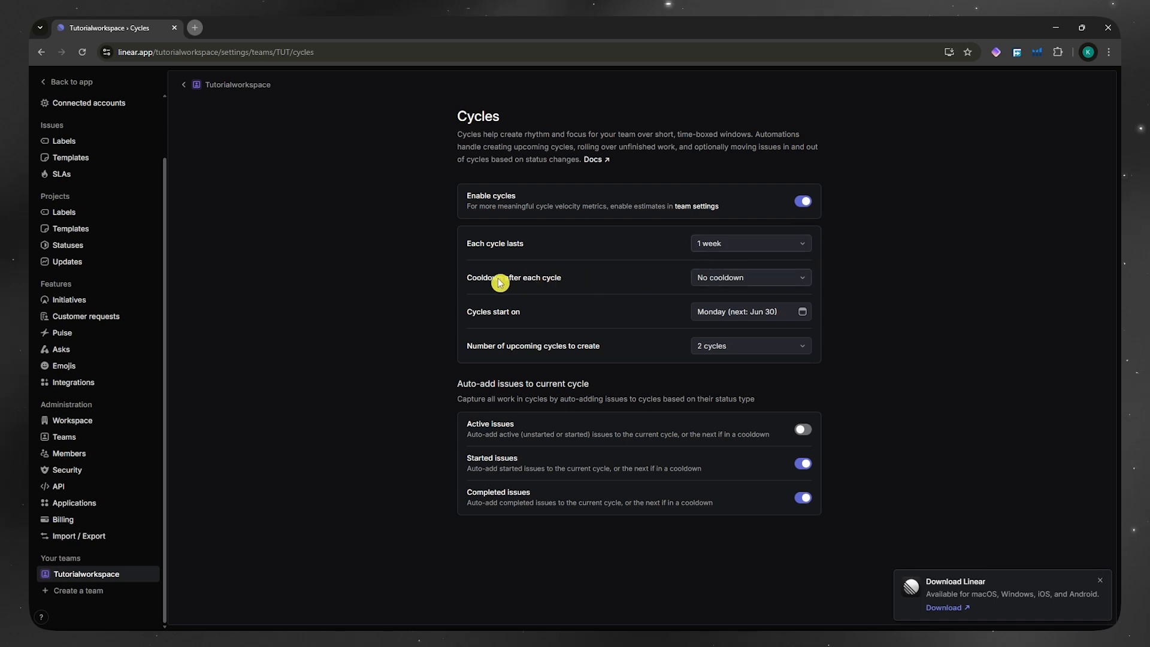
mouse_move(722, 286)
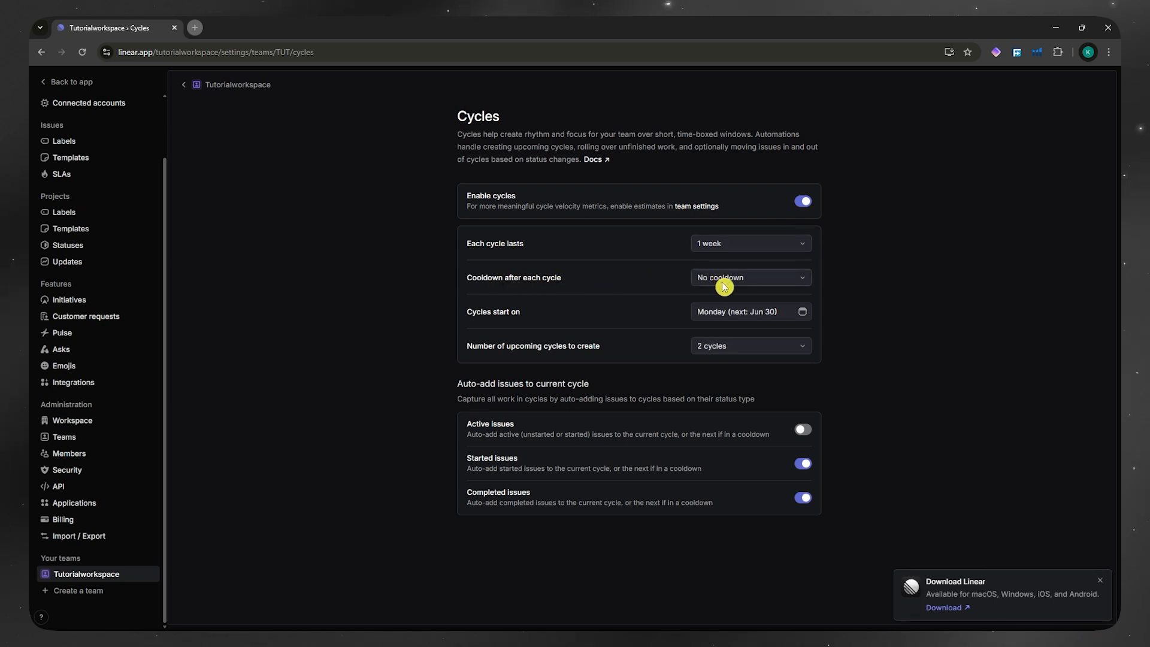
left_click(749, 277)
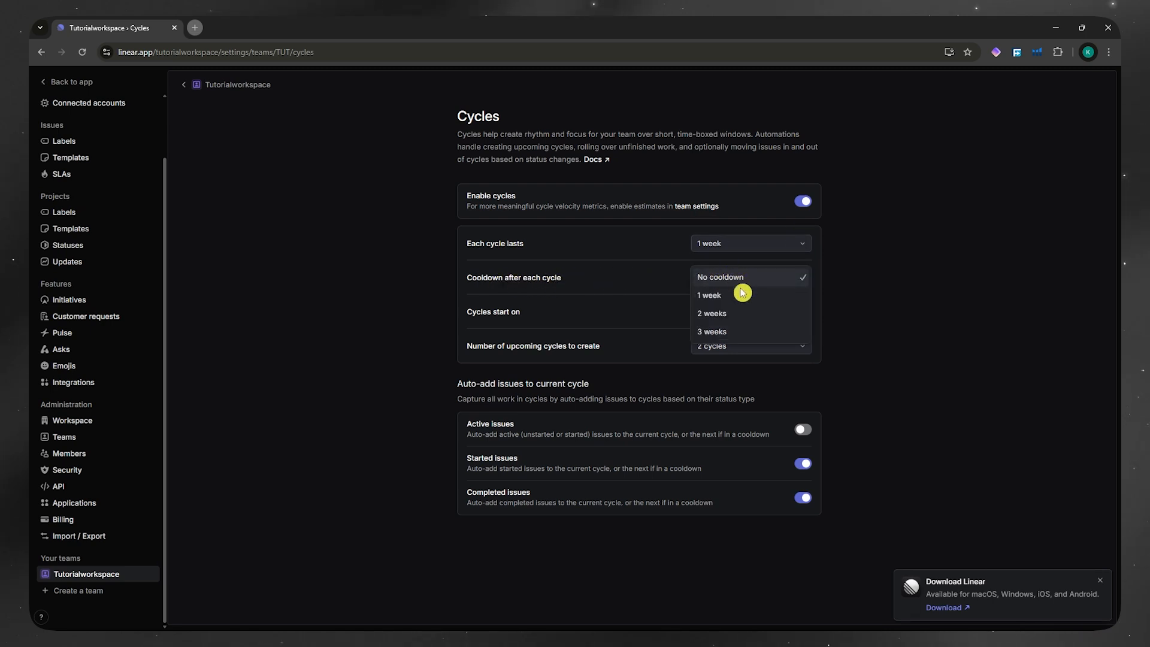
mouse_move(748, 312)
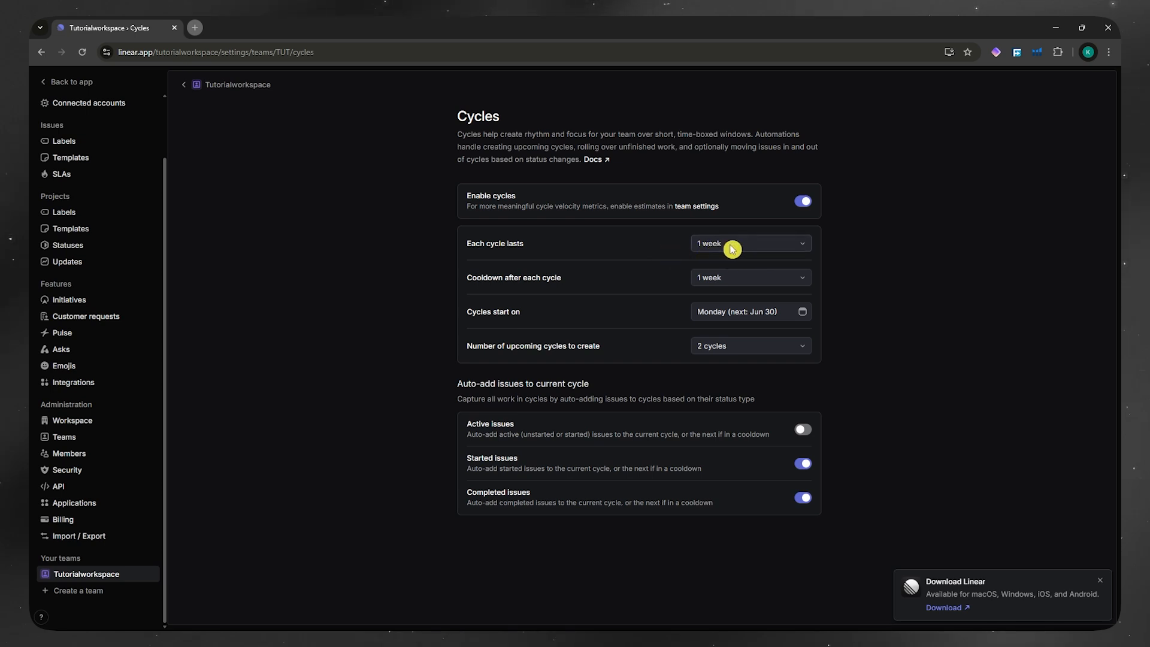
mouse_move(728, 252)
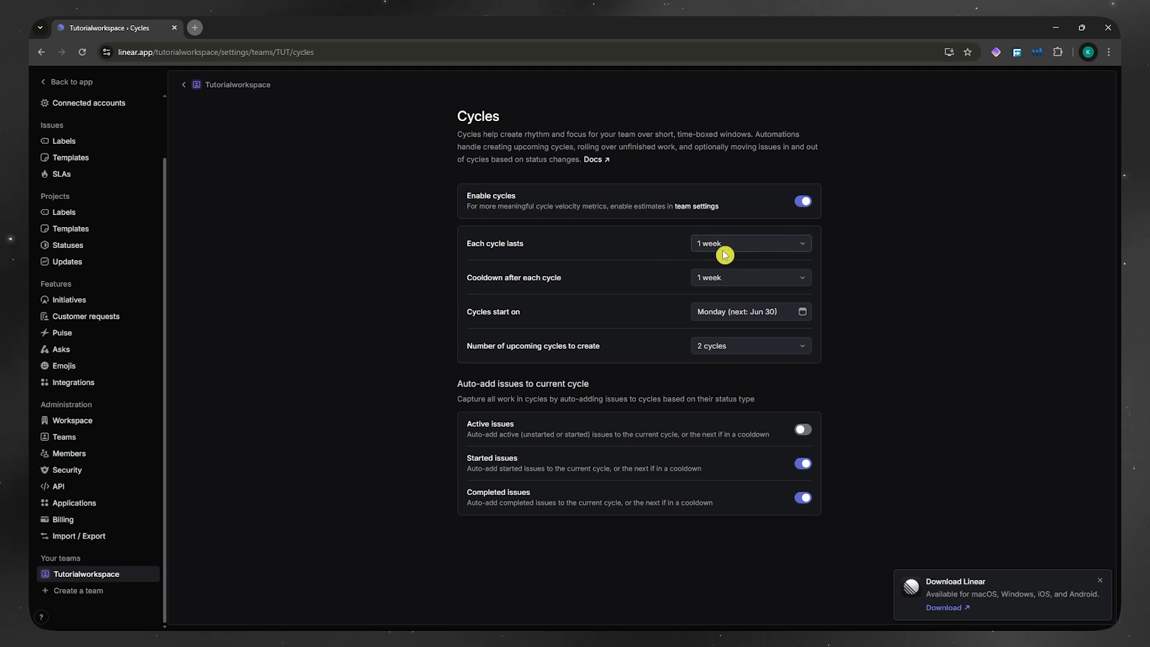
mouse_move(856, 277)
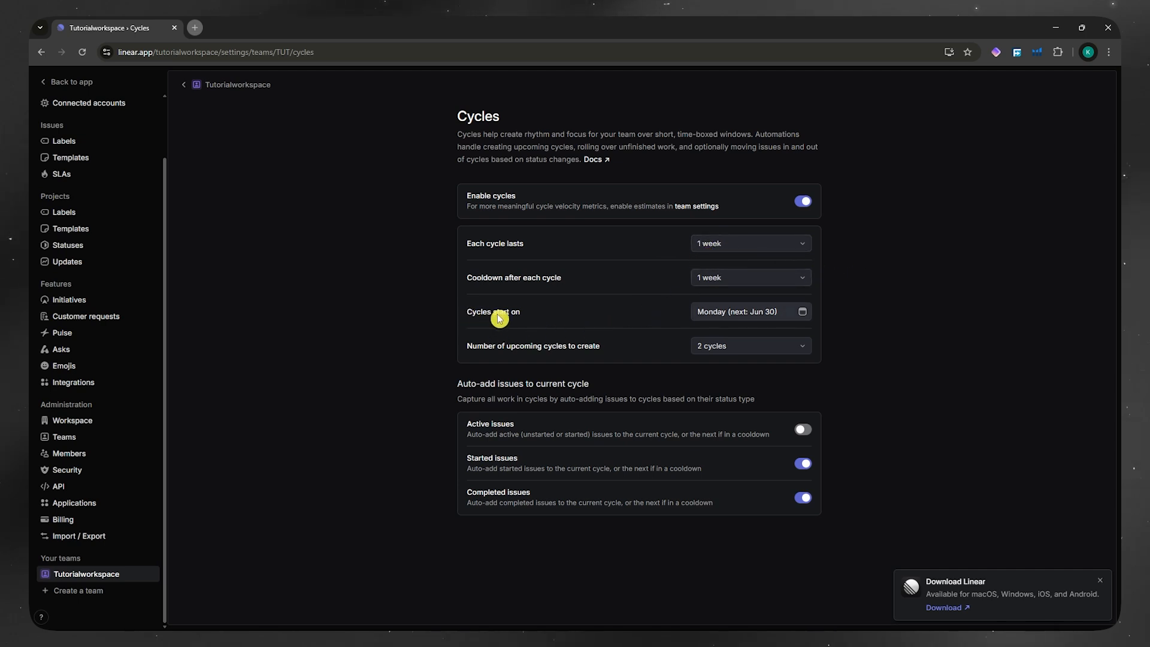
mouse_move(746, 318)
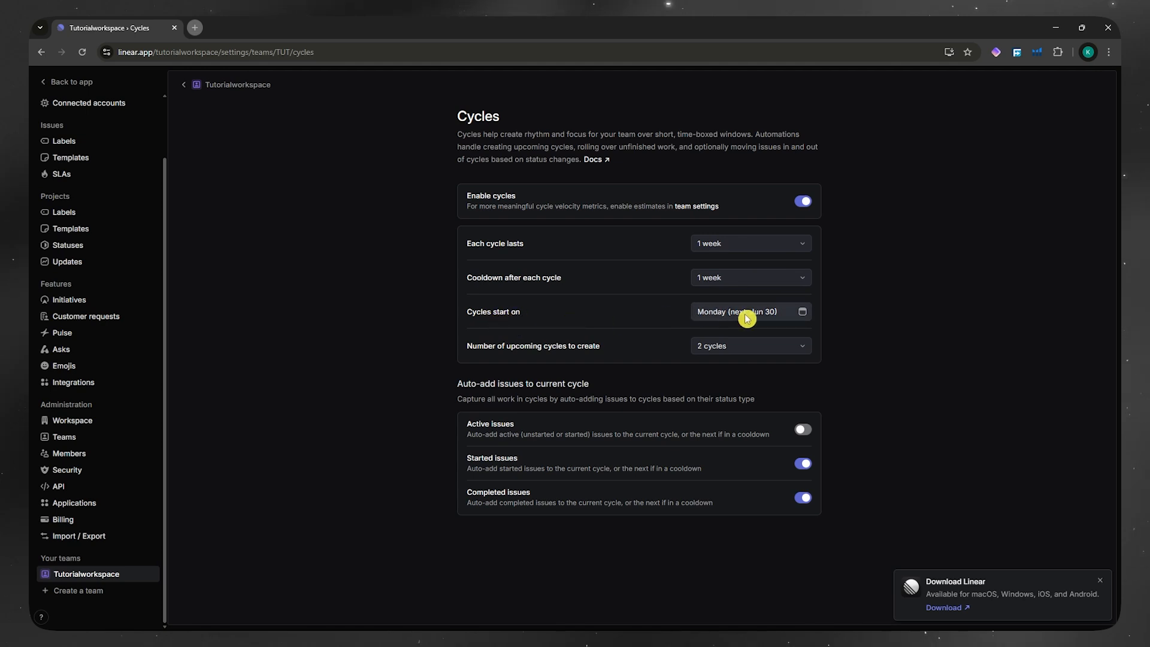
Review start date and upcoming-cycle options, keeping the Monday Jun 30 start and 2 cycles
left_click(745, 311)
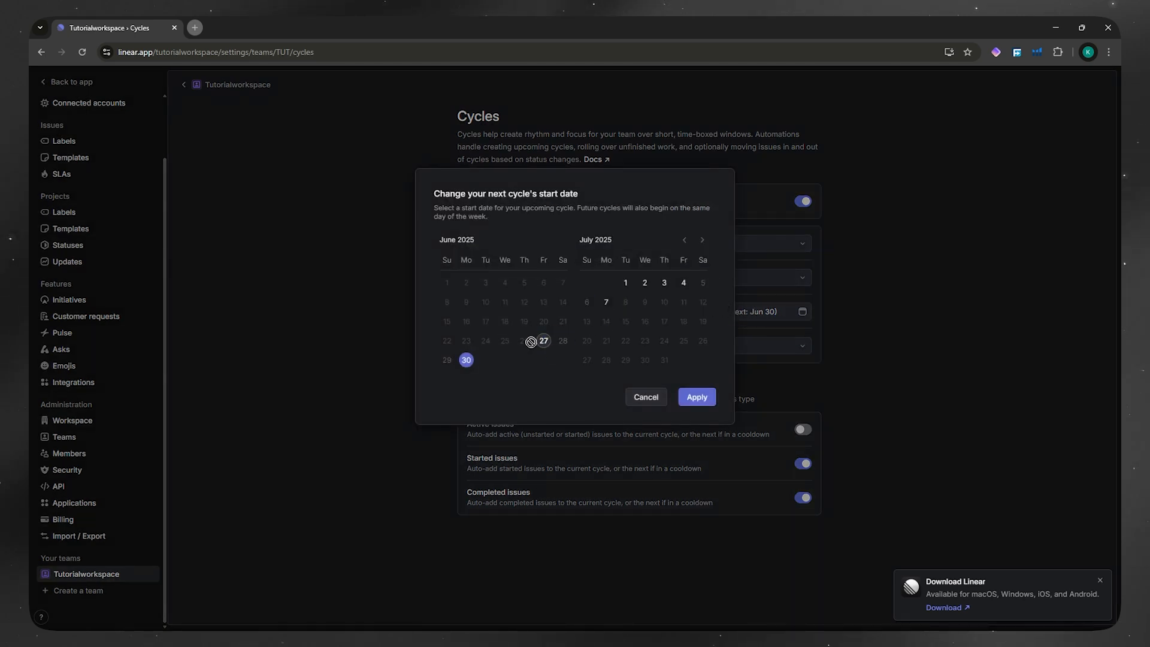
mouse_move(579, 352)
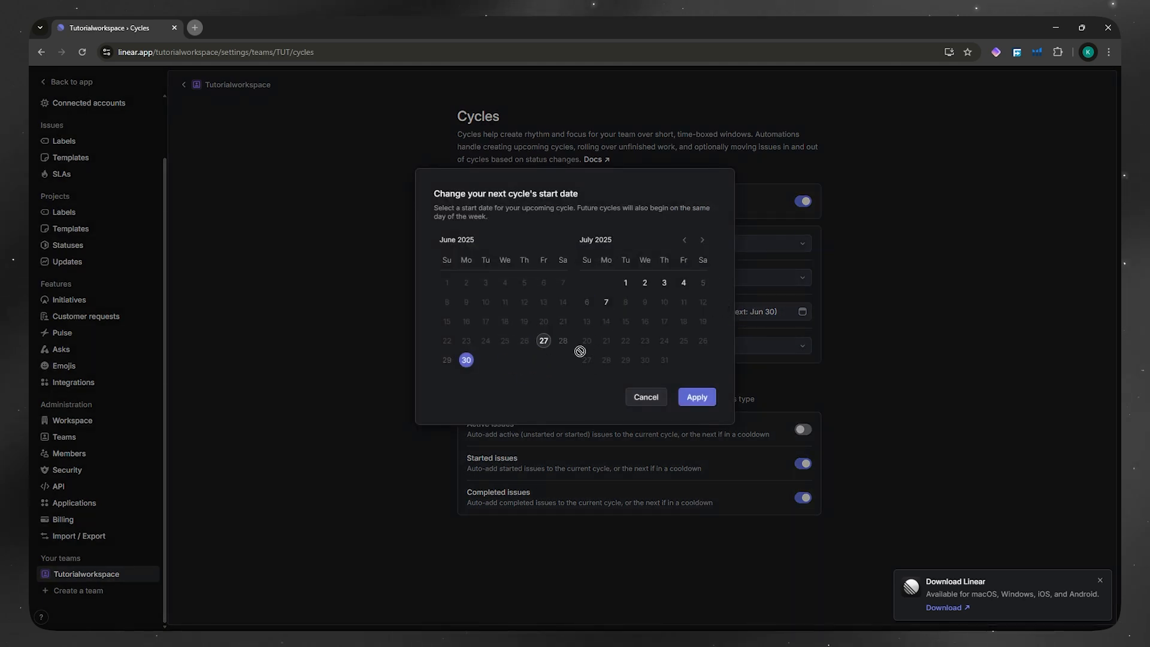
left_click(625, 282)
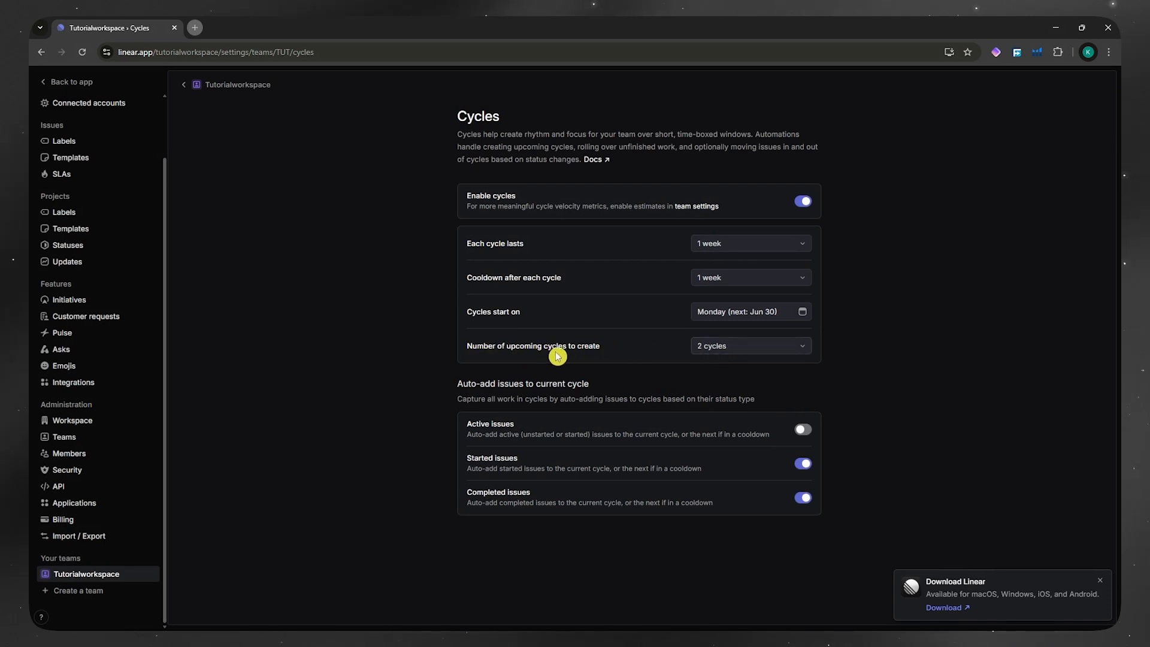
left_click(748, 346)
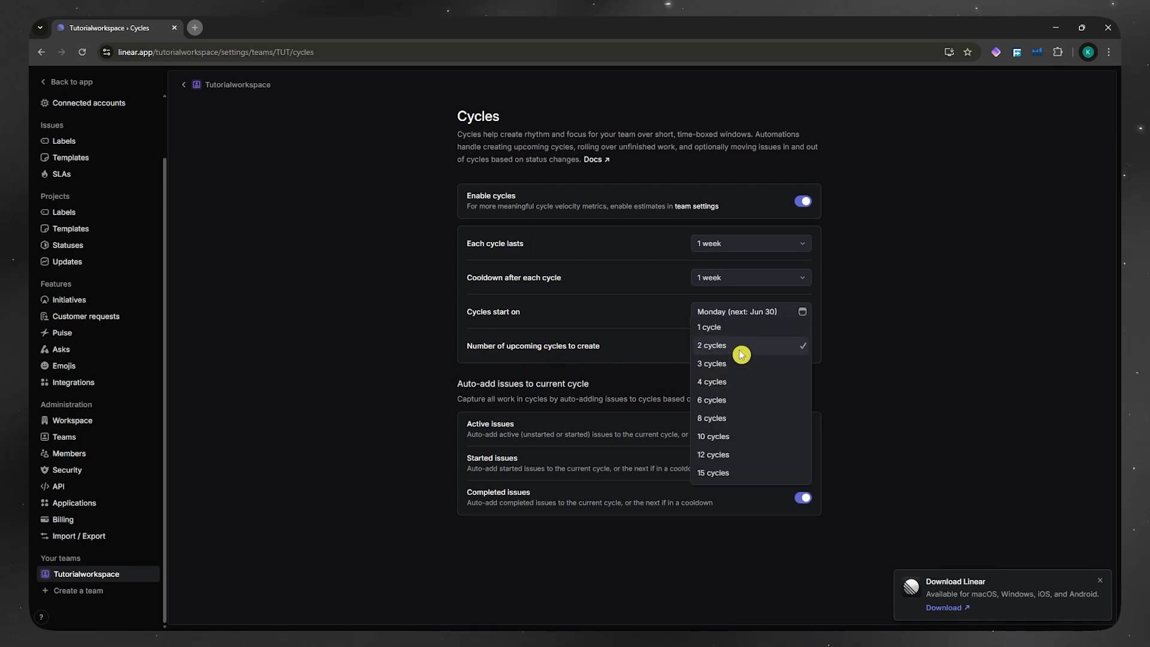
mouse_move(731, 404)
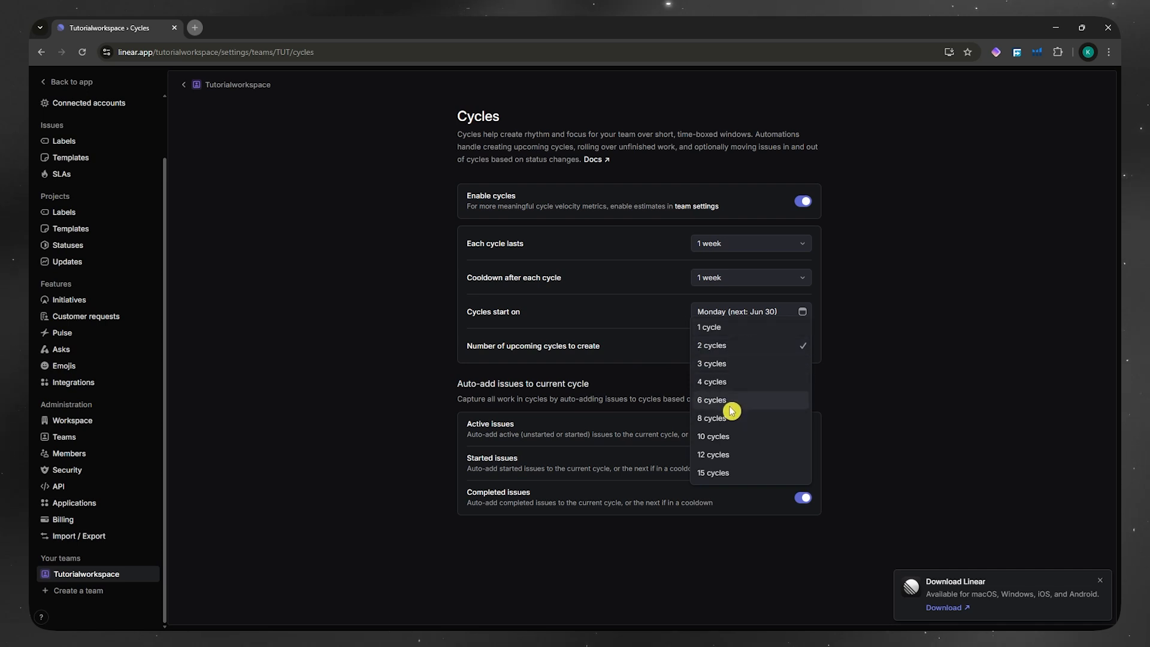
mouse_move(731, 359)
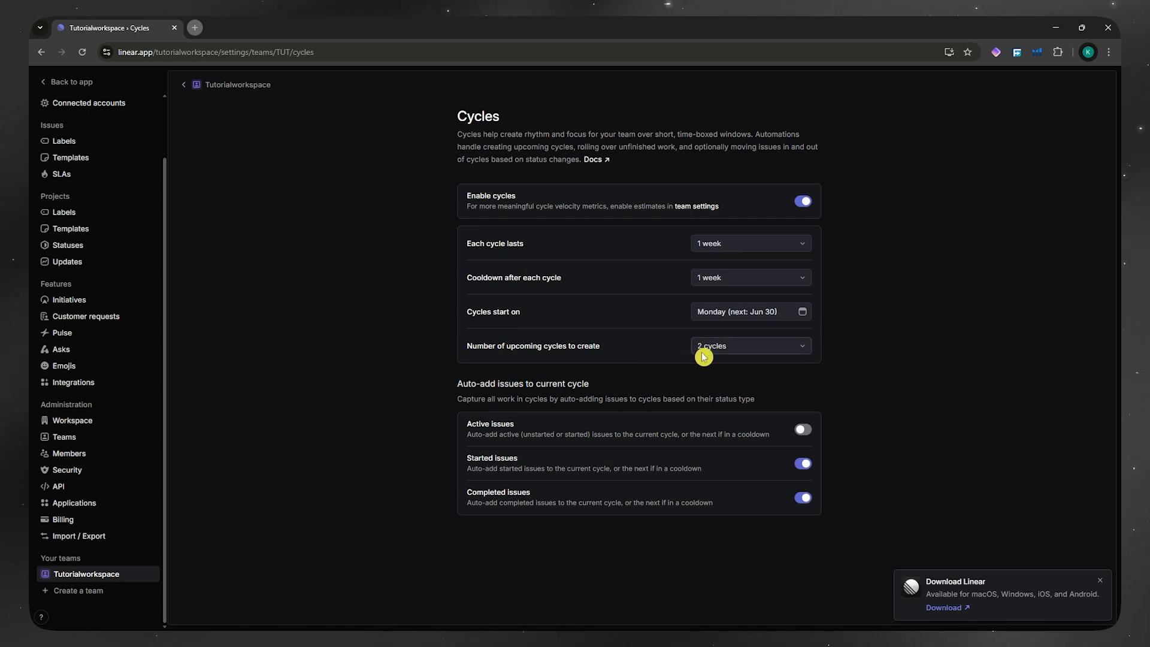
mouse_move(608, 392)
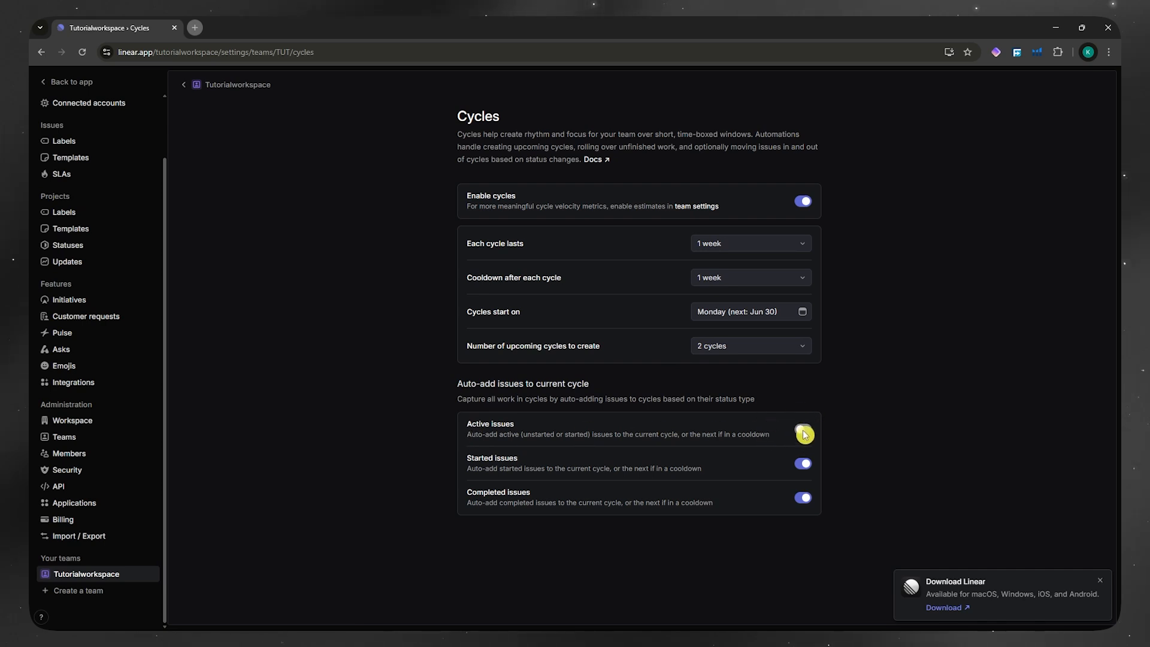
Enable auto-adding active issues to the current cycle, moving 10 active issues to Backlog
left_click(802, 429)
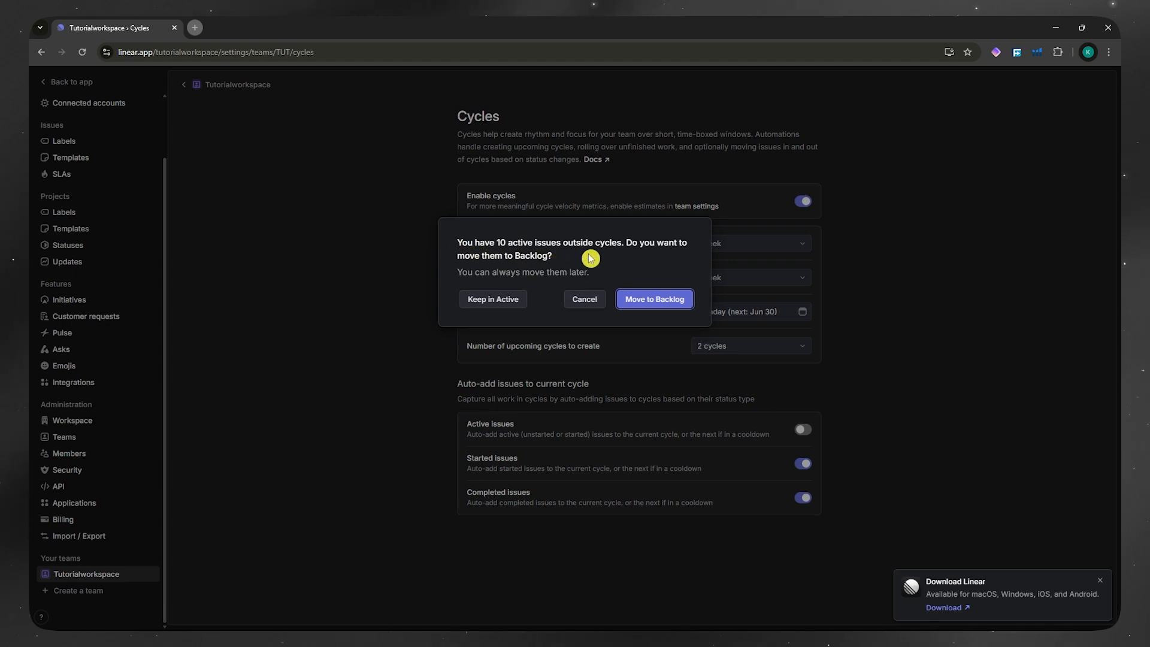
mouse_move(620, 272)
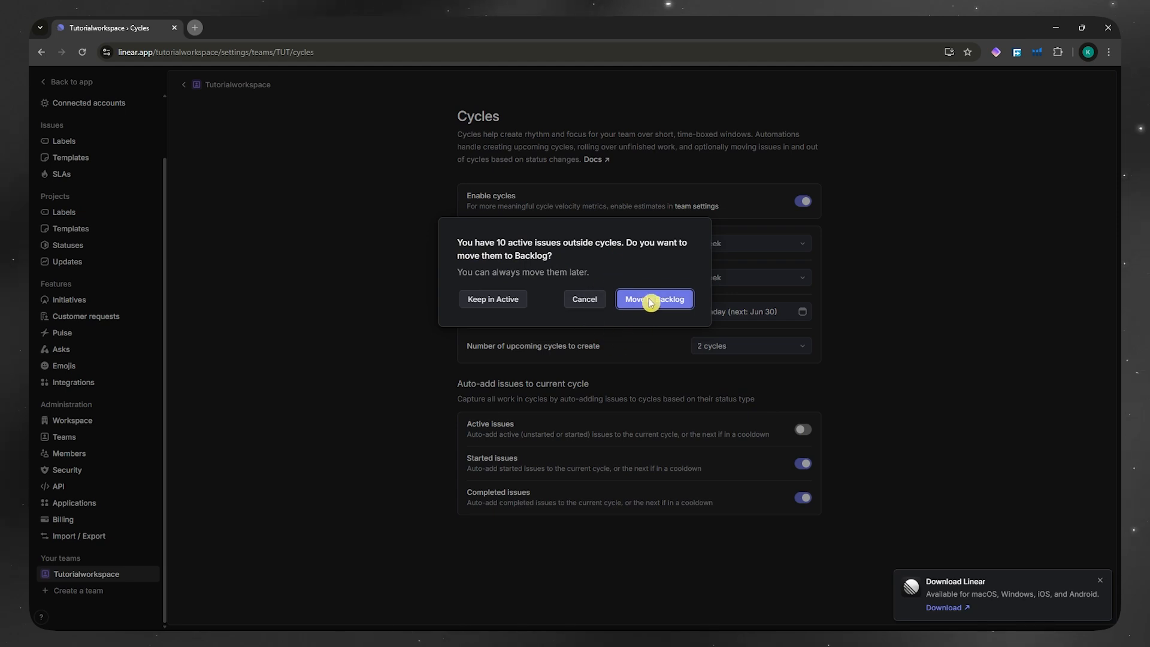
left_click(653, 299)
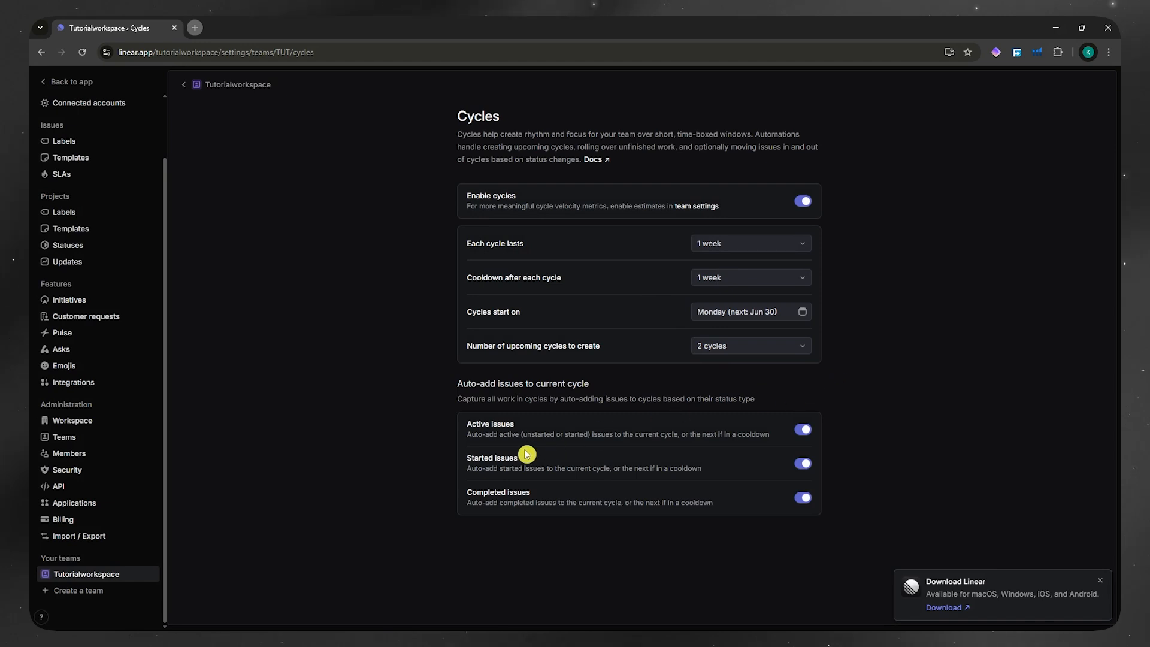
mouse_move(493, 468)
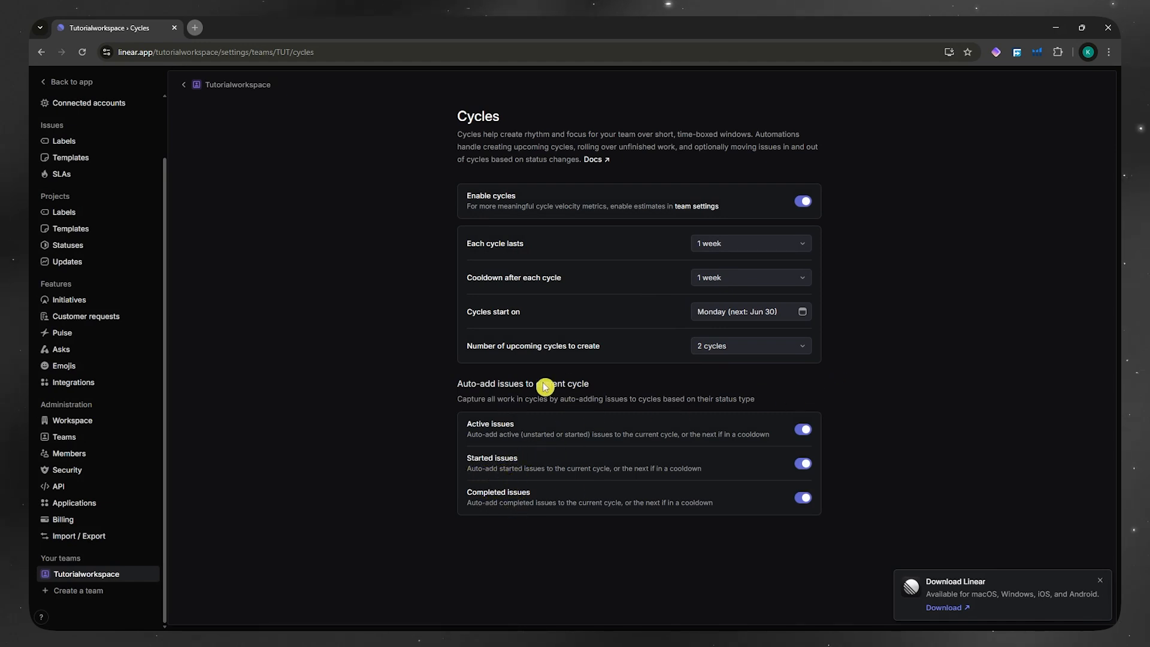
mouse_move(590, 412)
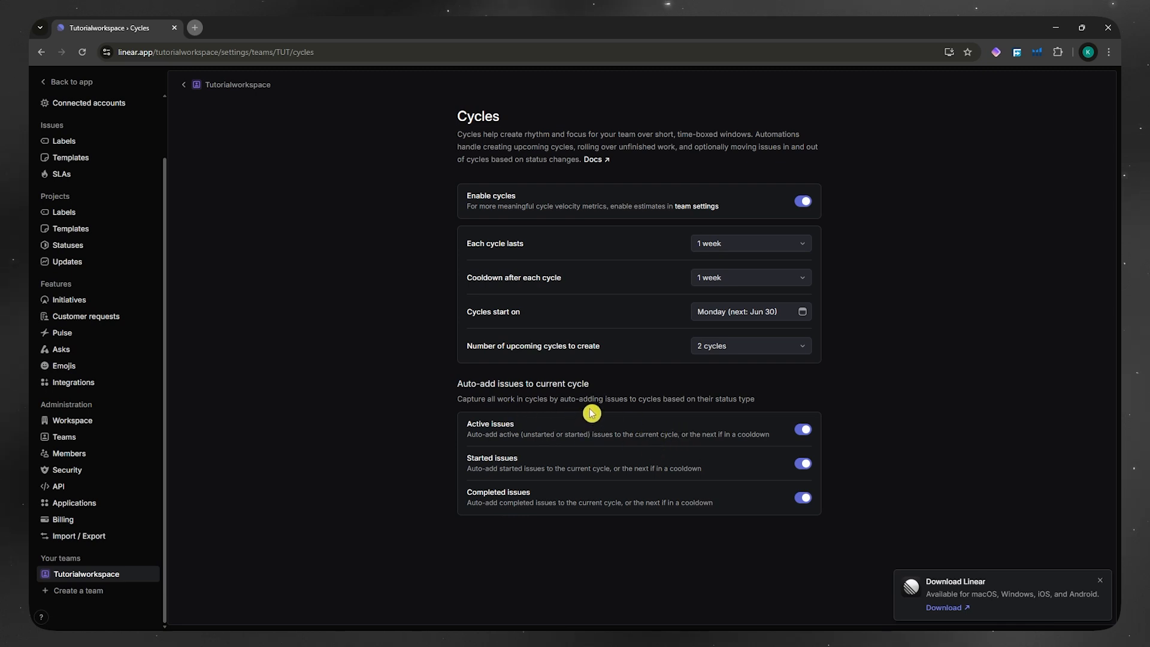
mouse_move(624, 248)
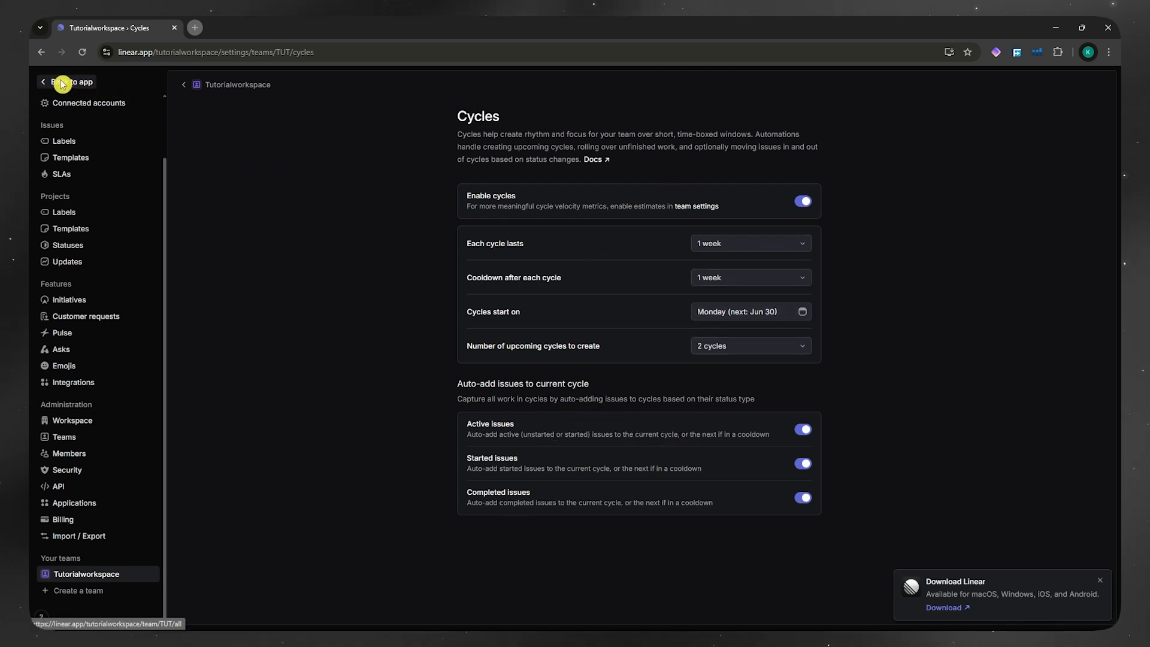
Return to the app and open upcoming Cycle 1 (Jun 30 – Jul 6) from Cycles
left_click(68, 81)
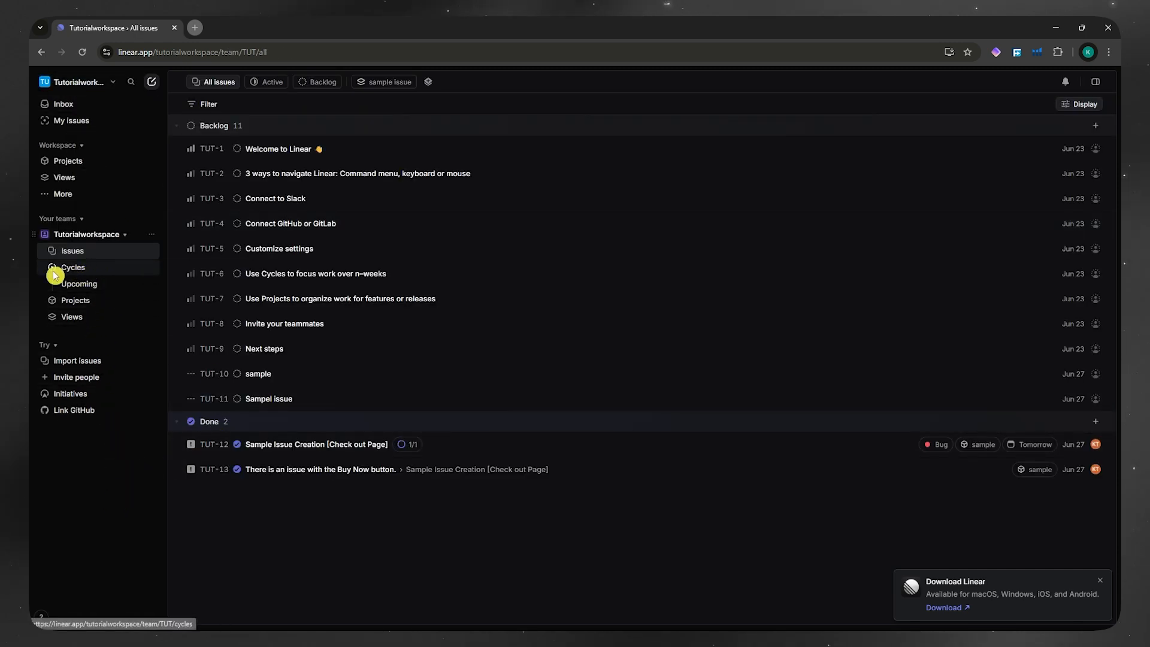
mouse_move(73, 271)
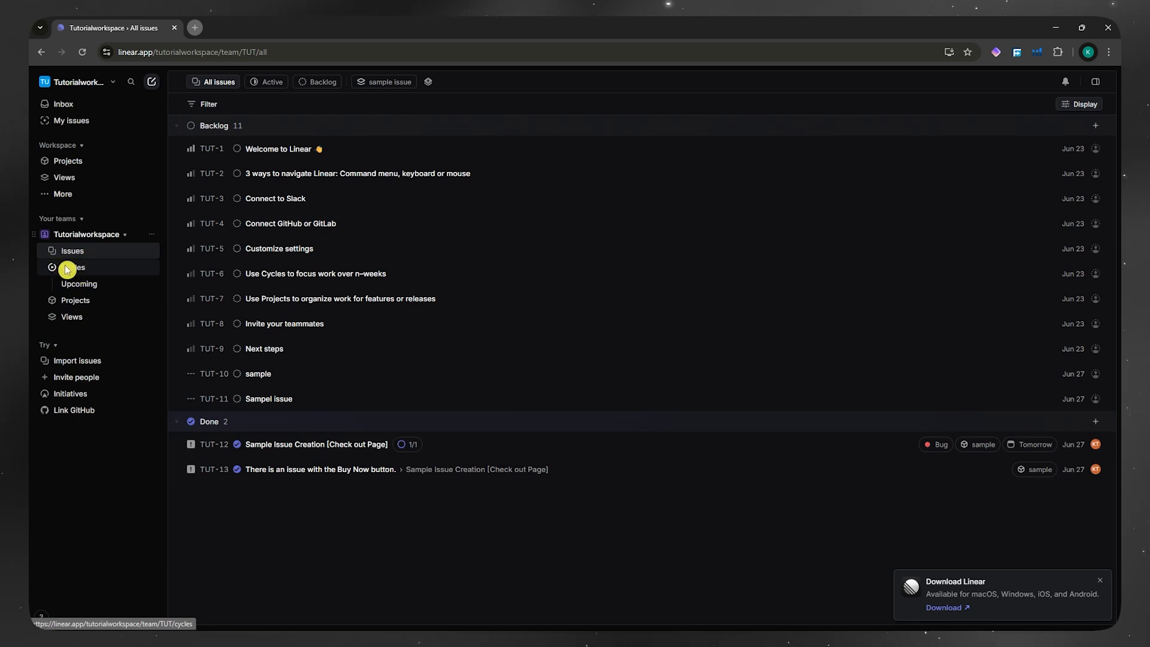
left_click(72, 267)
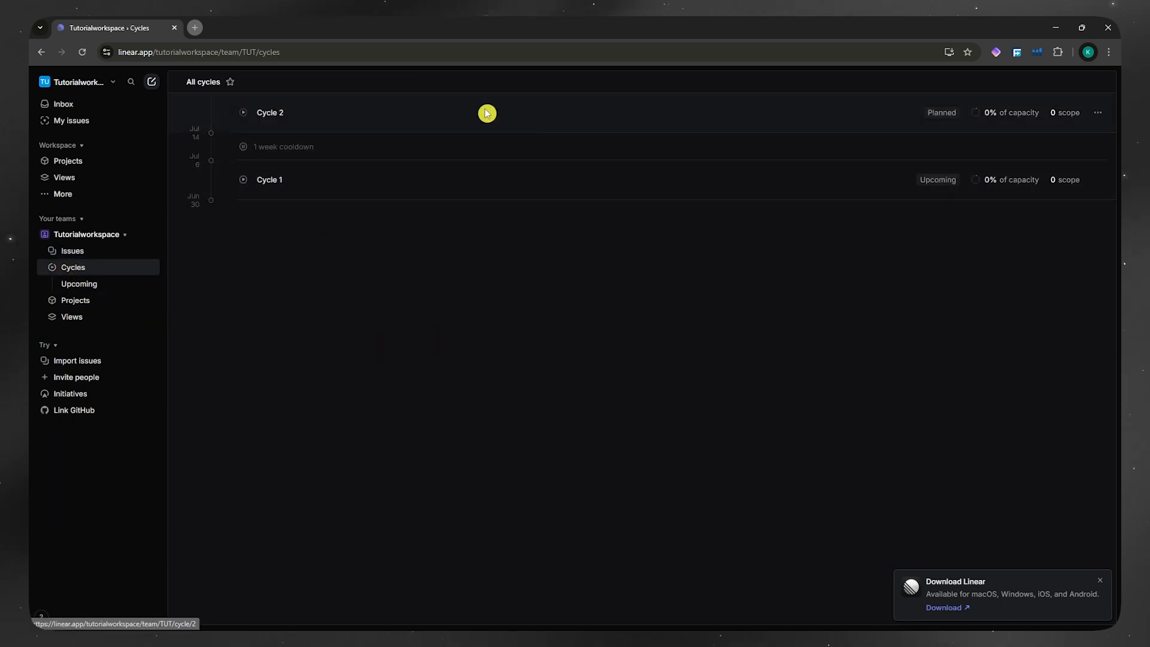
mouse_move(369, 297)
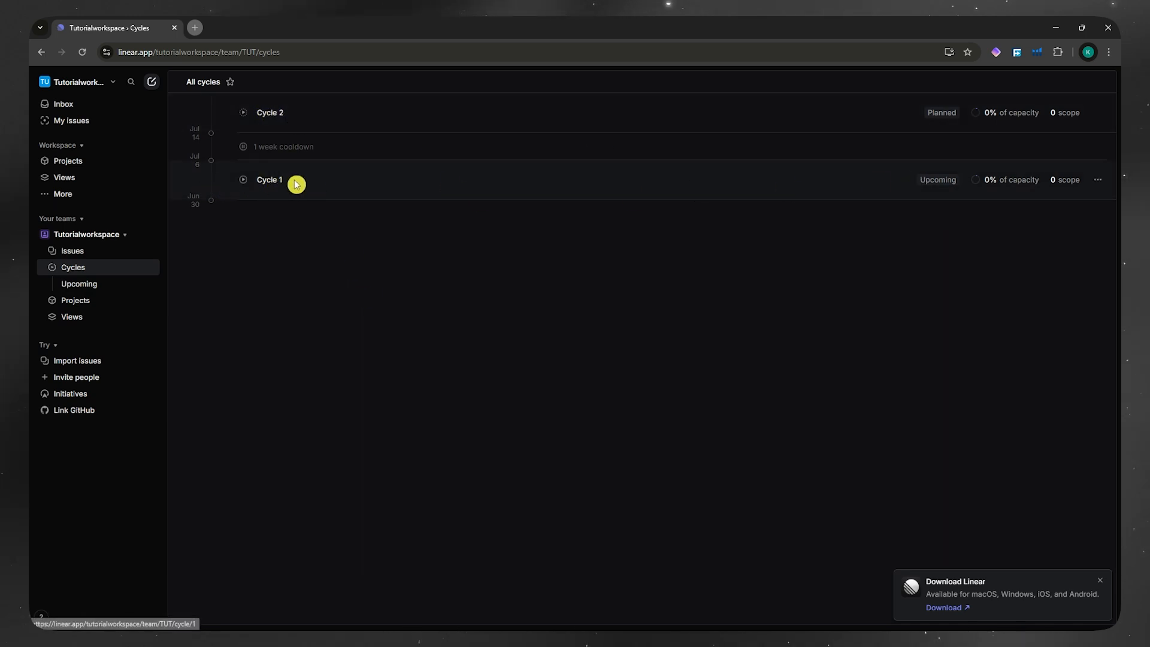
left_click(269, 180)
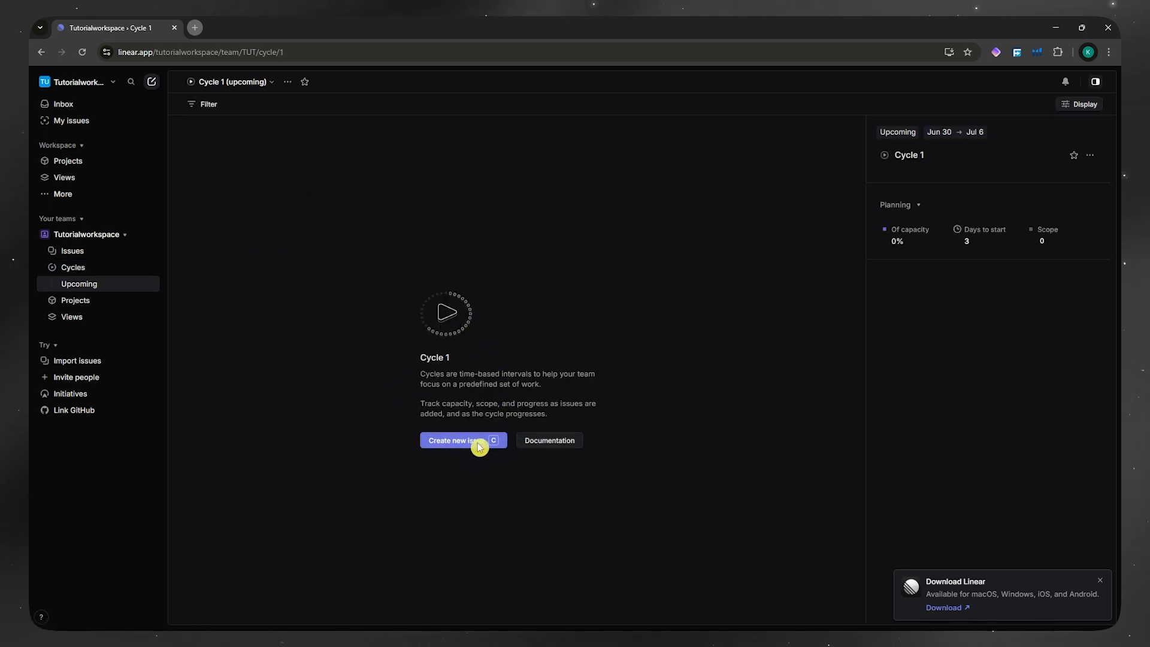
Create Todo issue TUT-14 'Cycle Issue SAMPLE' assigned to Cycle 1
left_click(463, 441)
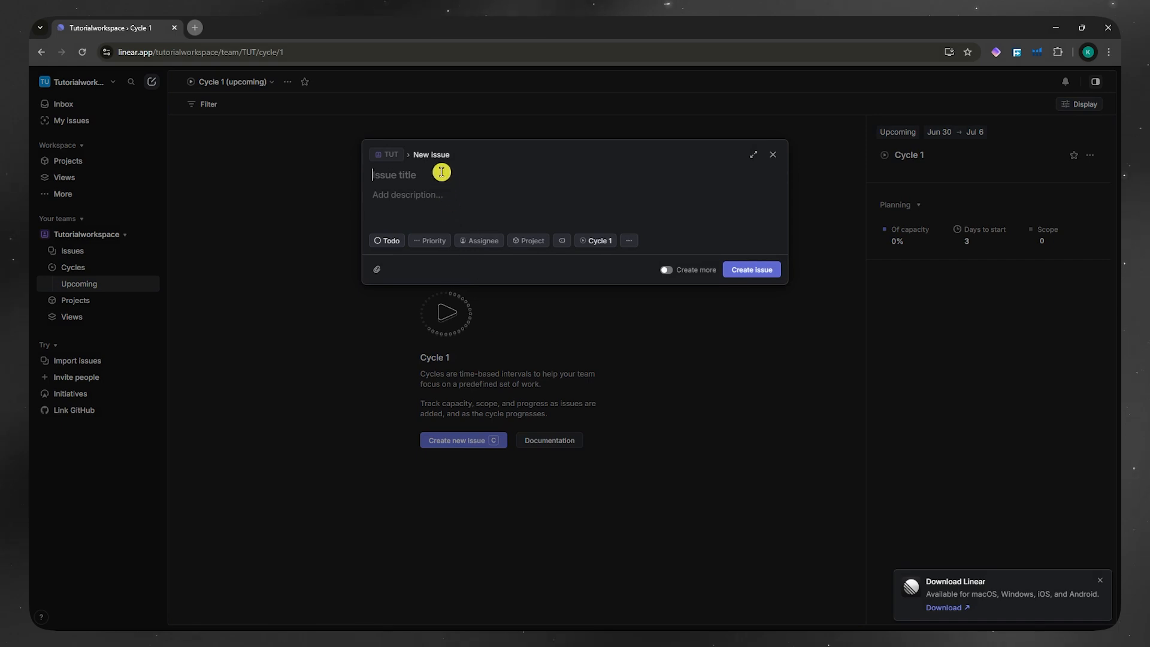
type("Cycle Issue SAMPLE")
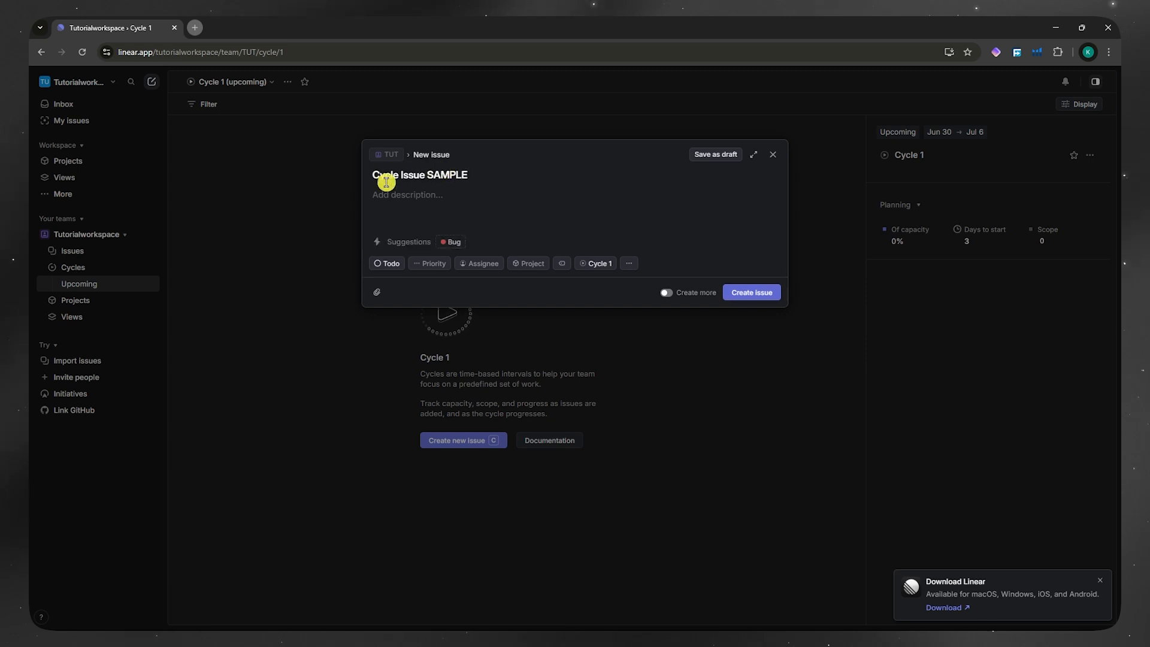
mouse_move(441, 255)
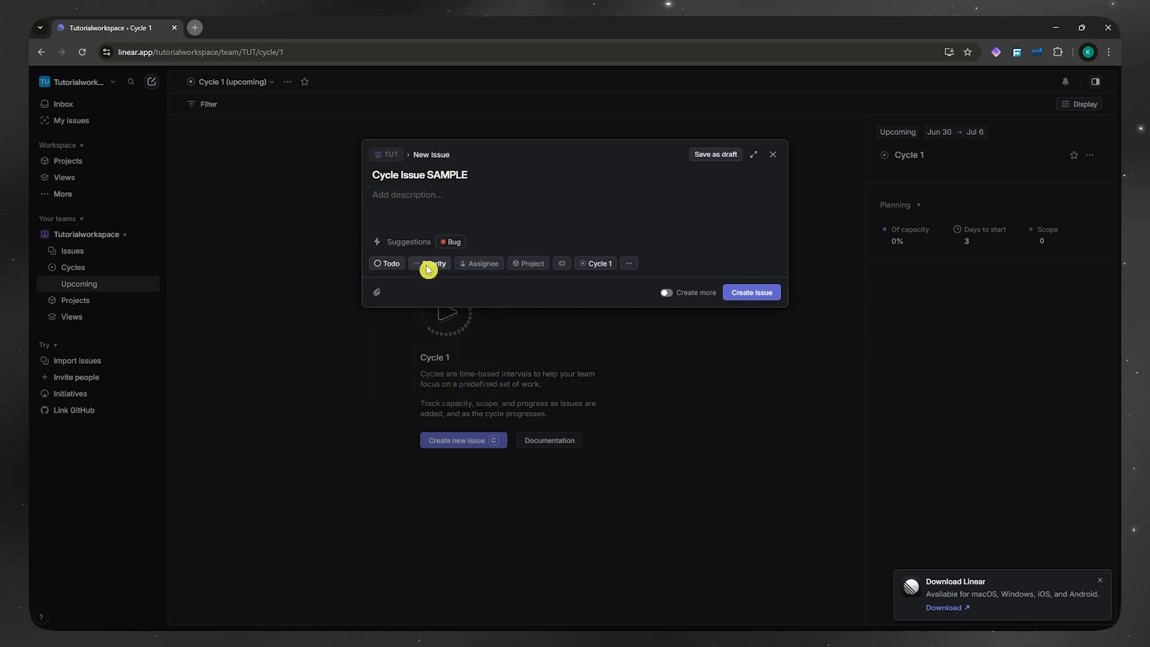
mouse_move(522, 267)
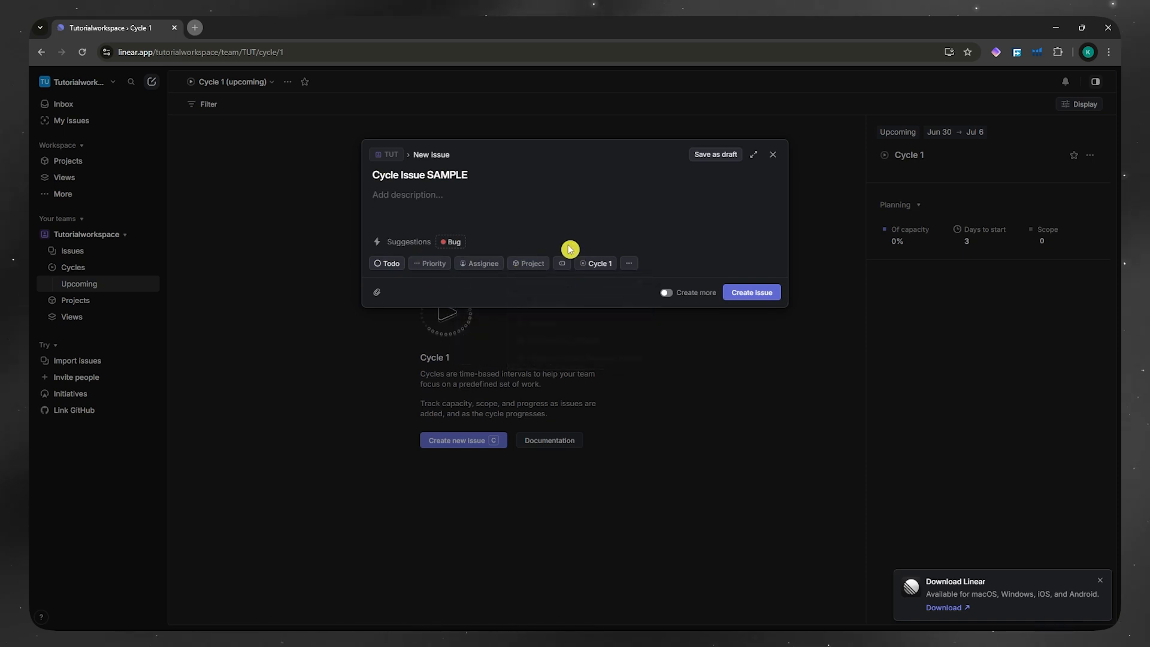
left_click(562, 263)
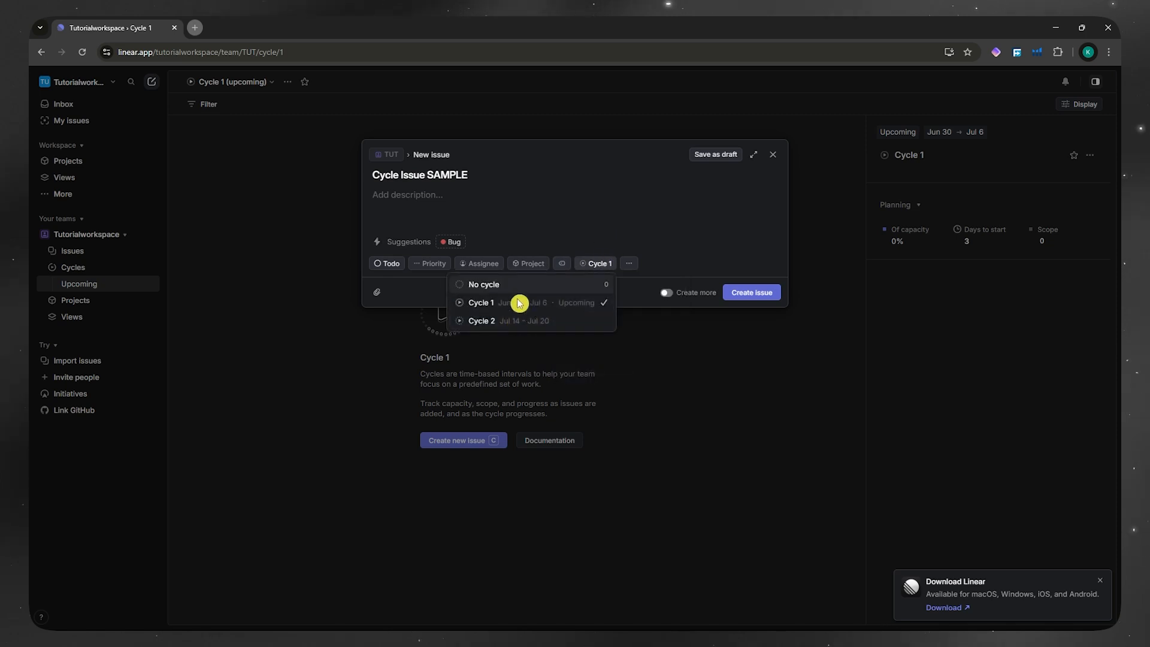
left_click(628, 266)
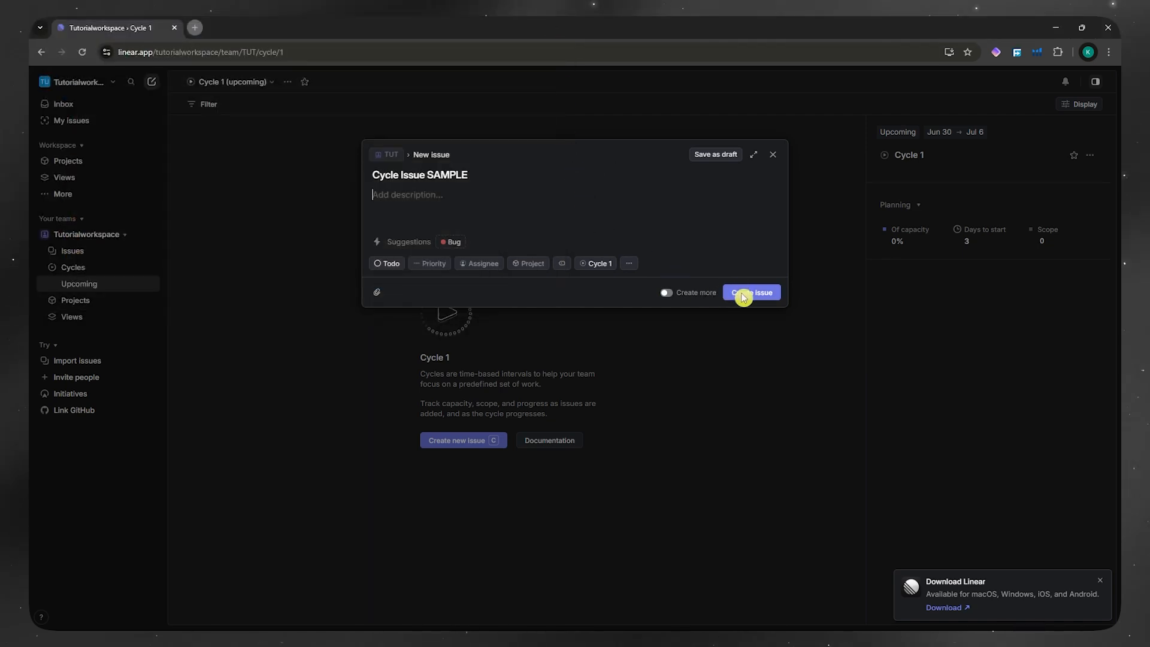
left_click(750, 292)
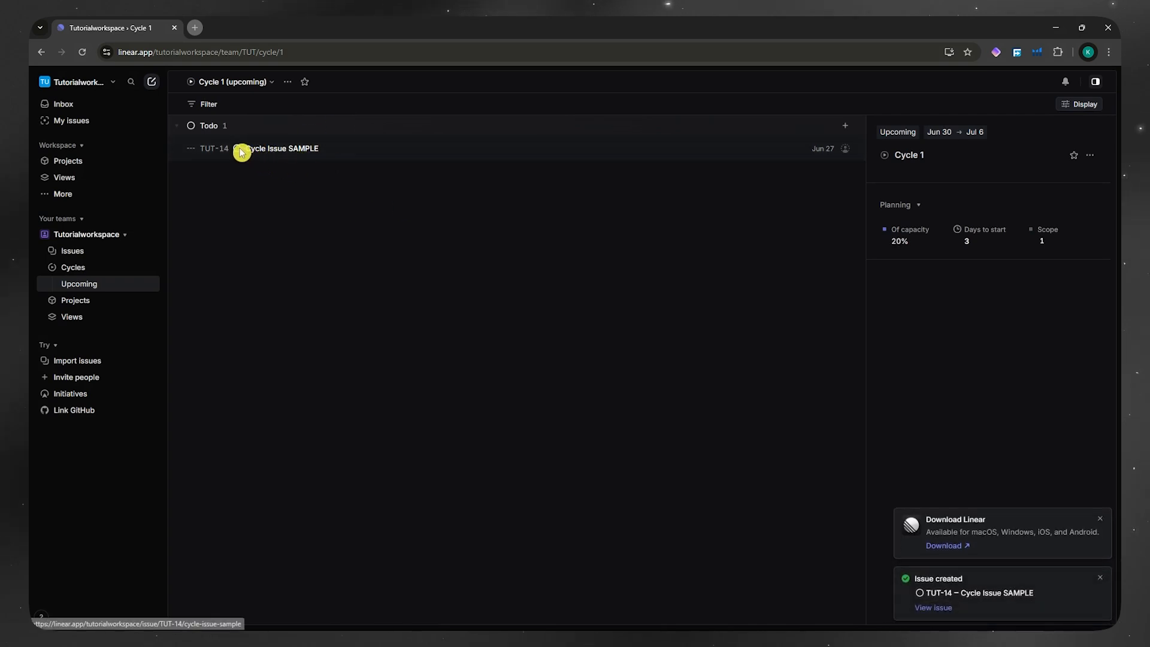
left_click(237, 147)
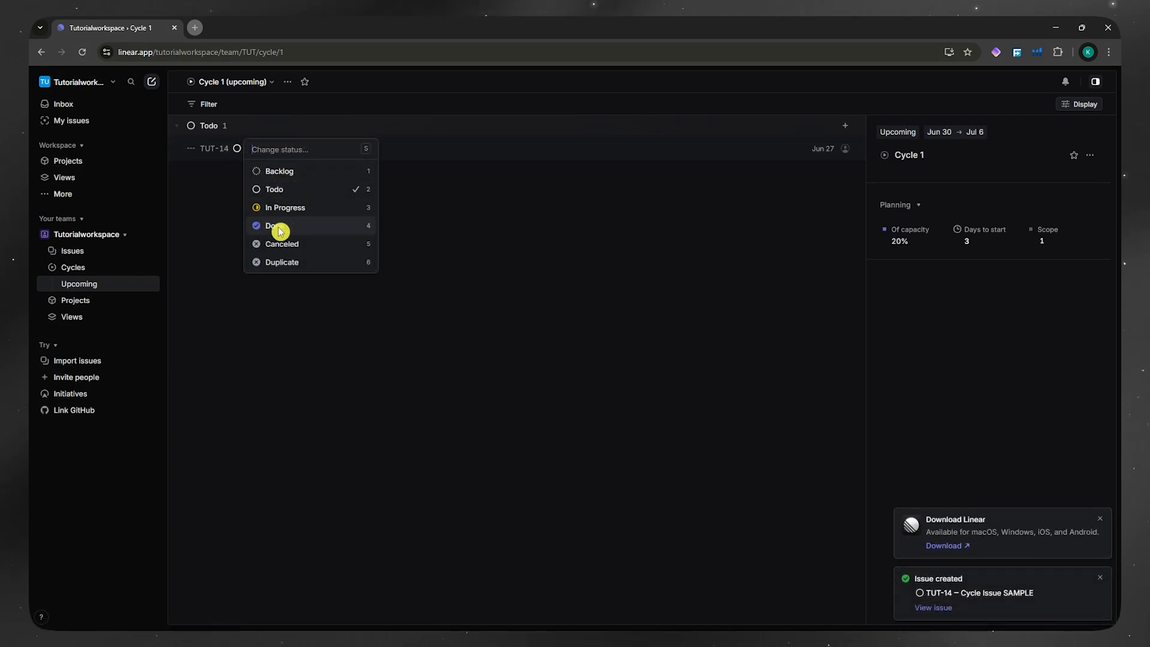
left_click(275, 225)
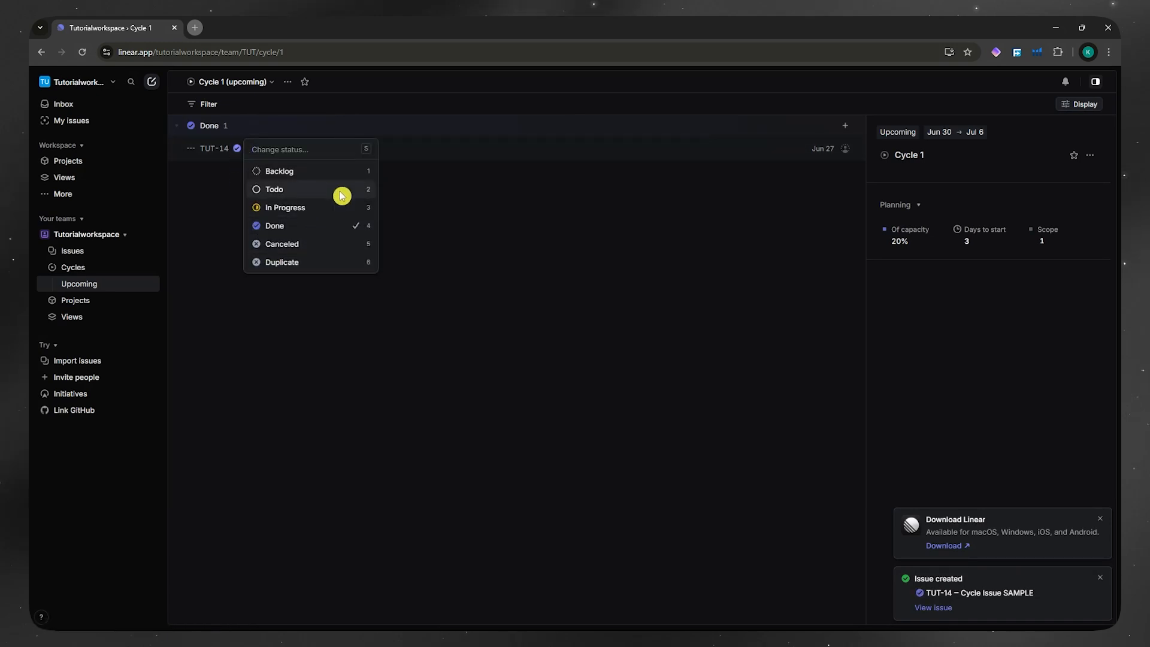
left_click(845, 148)
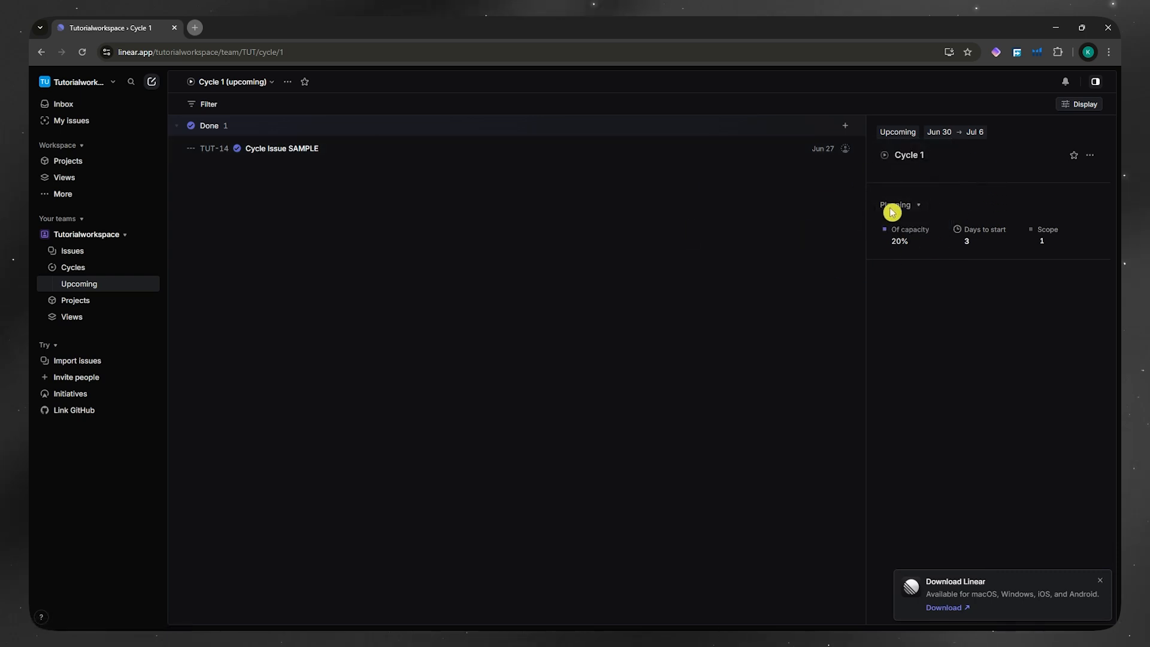
mouse_move(917, 234)
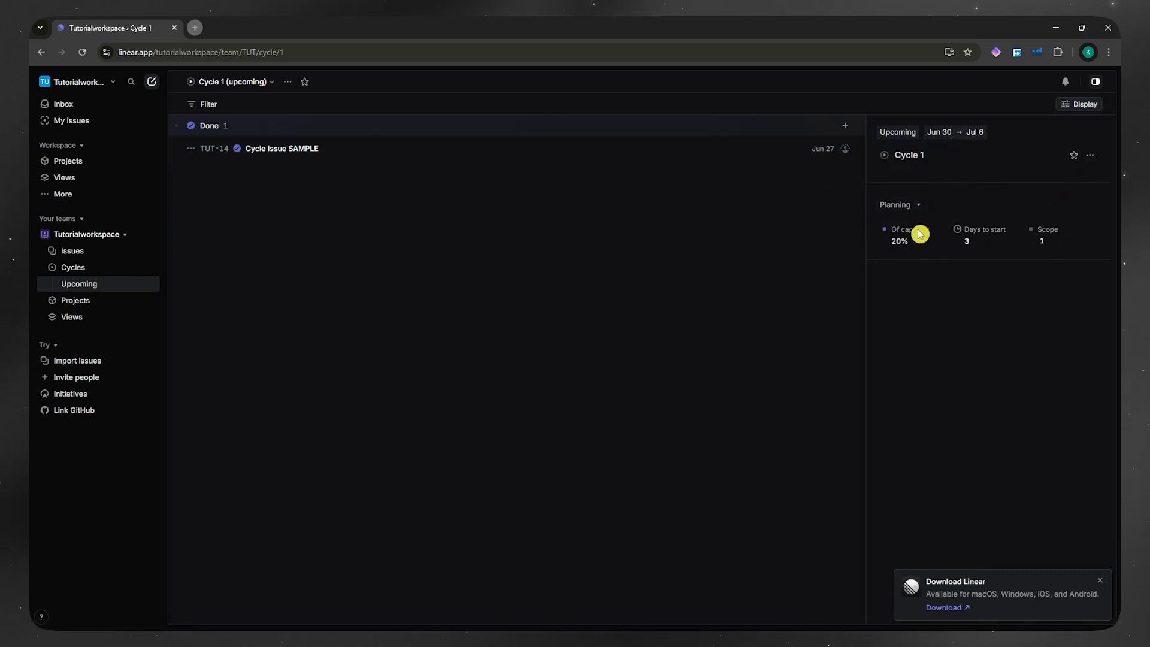
mouse_move(980, 244)
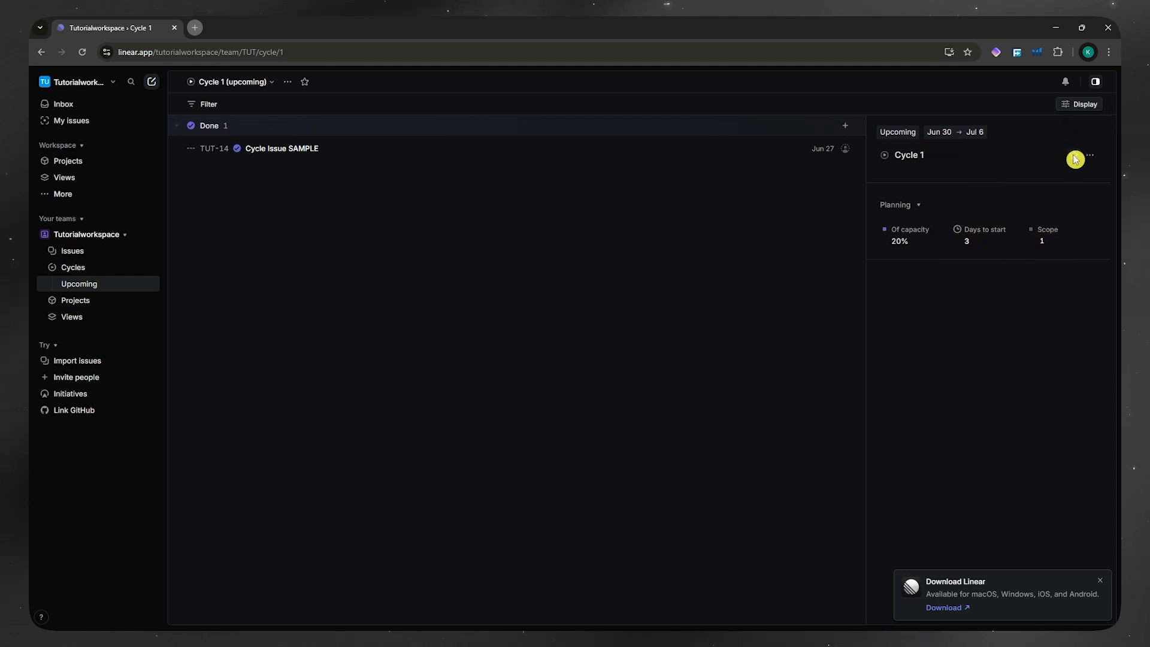
Switch Cycle 1's issues to Board layout, then view the all-cycles list
left_click(1079, 104)
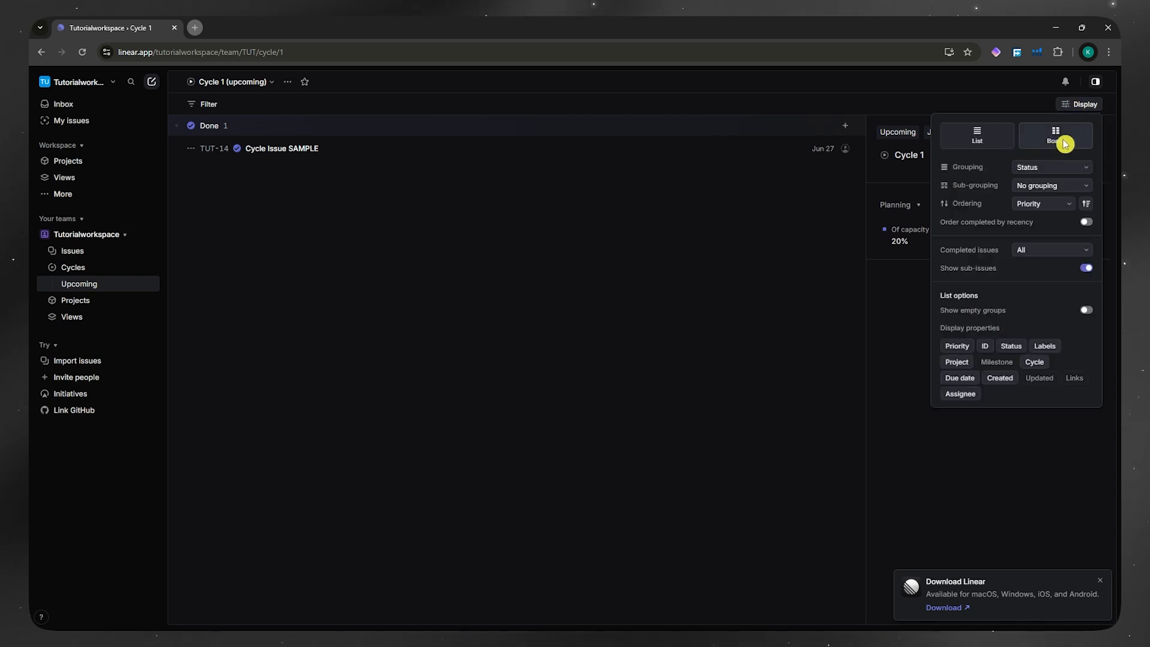
left_click(1054, 136)
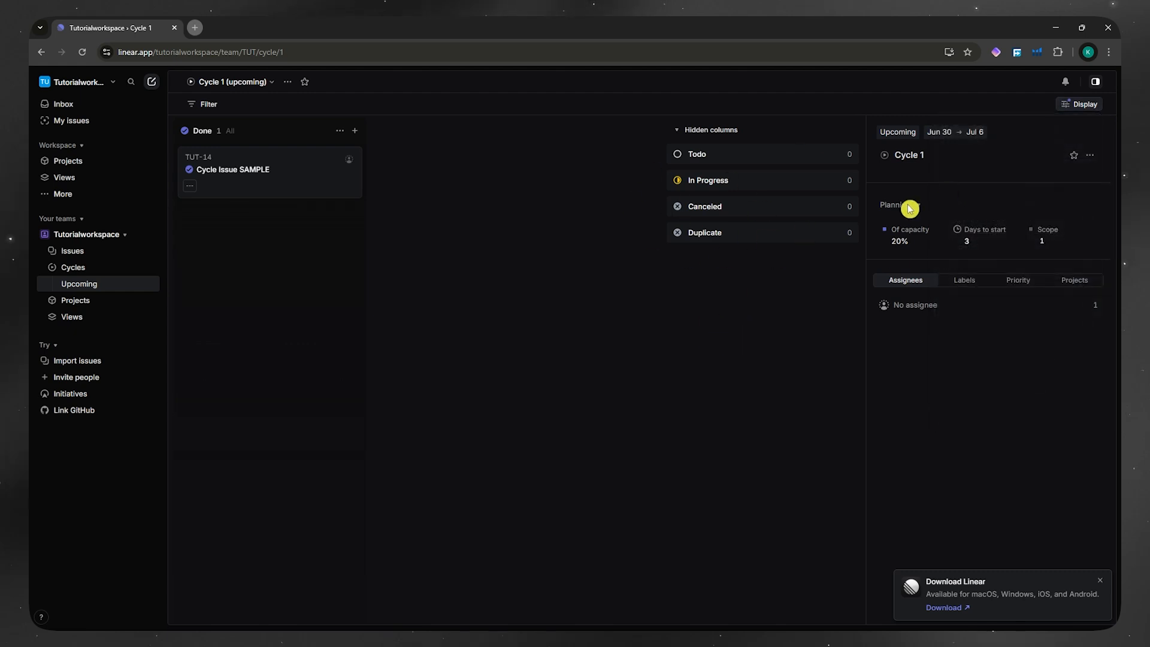
left_click(1079, 104)
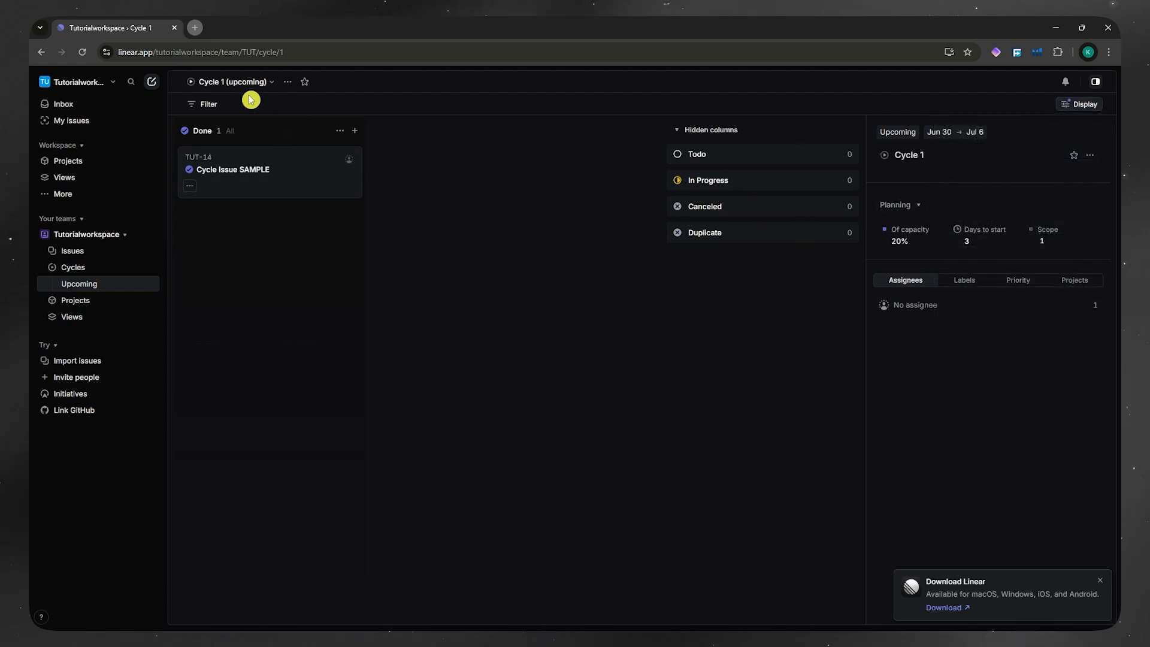
left_click(73, 267)
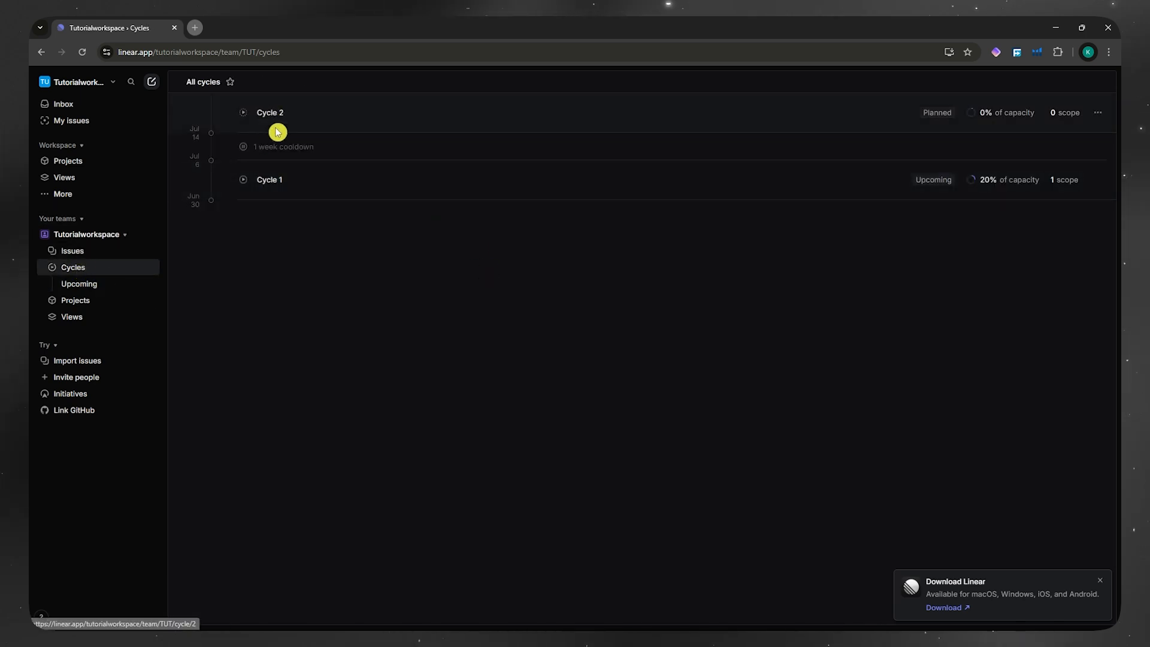
mouse_move(300, 145)
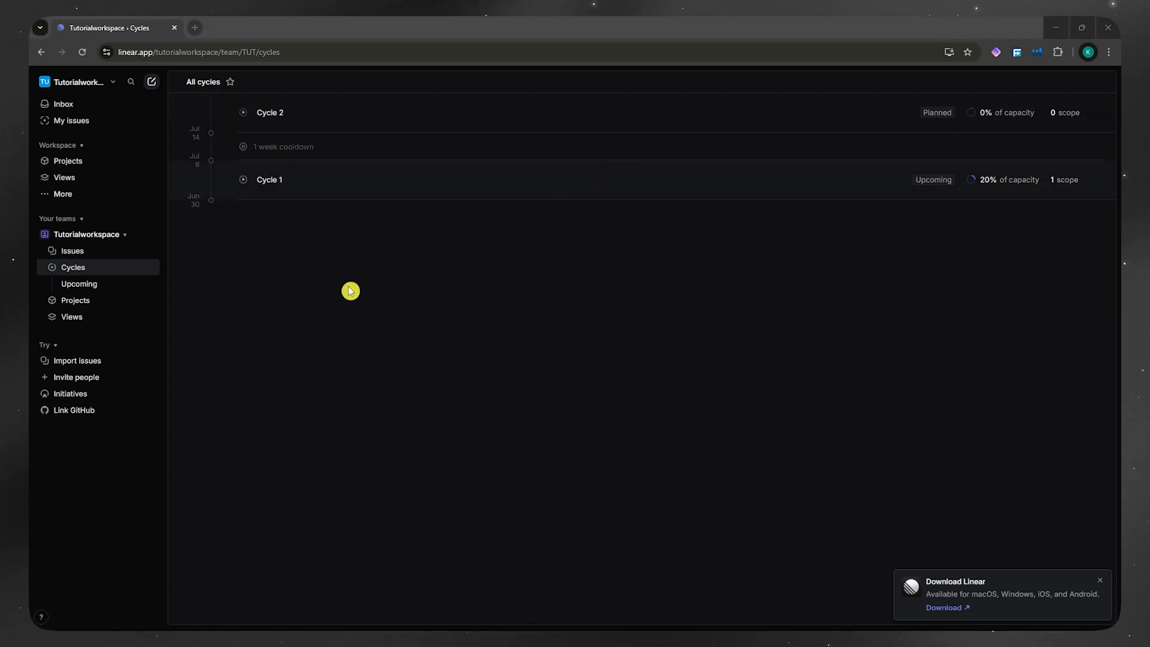
mouse_move(270, 208)
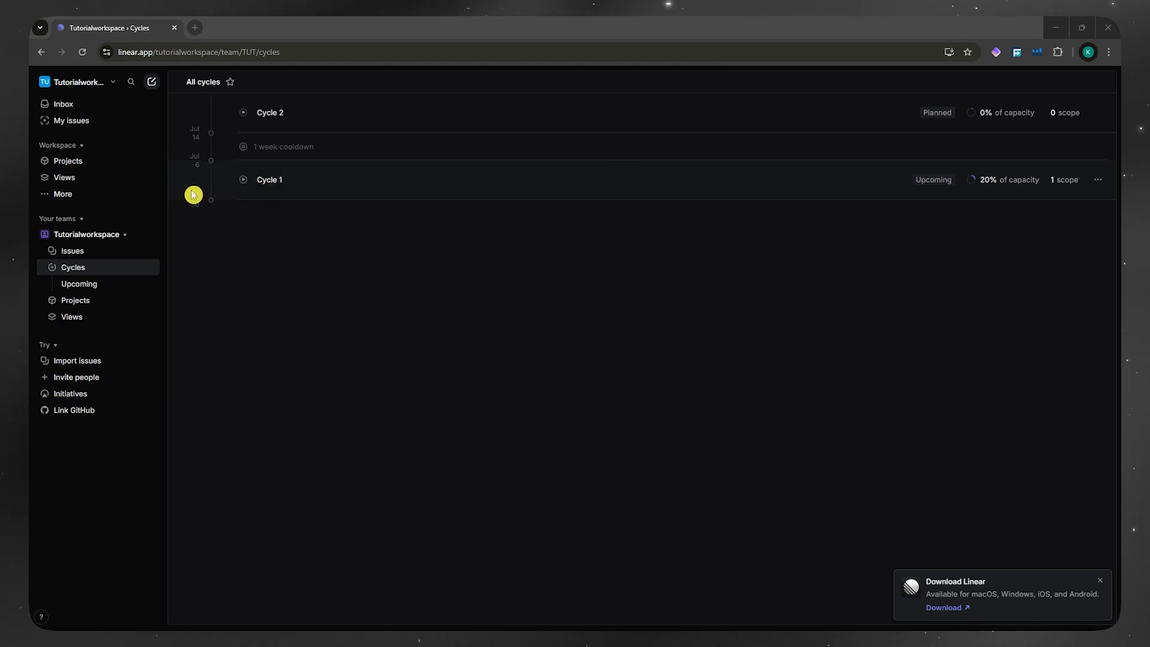
mouse_move(412, 188)
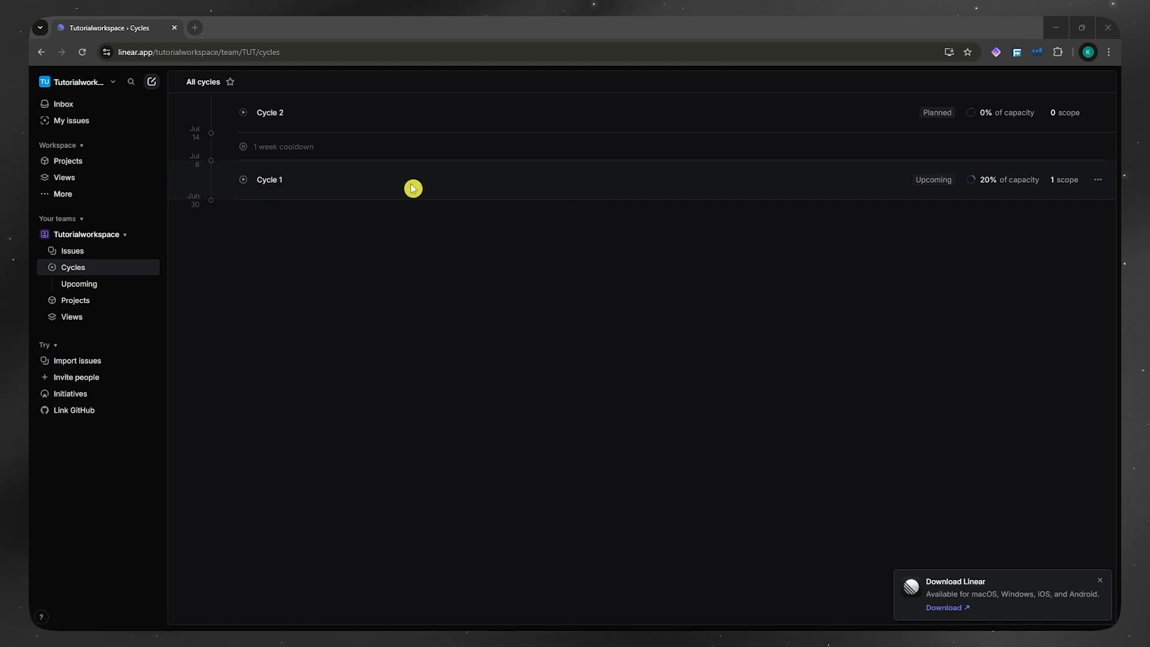
mouse_move(212, 132)
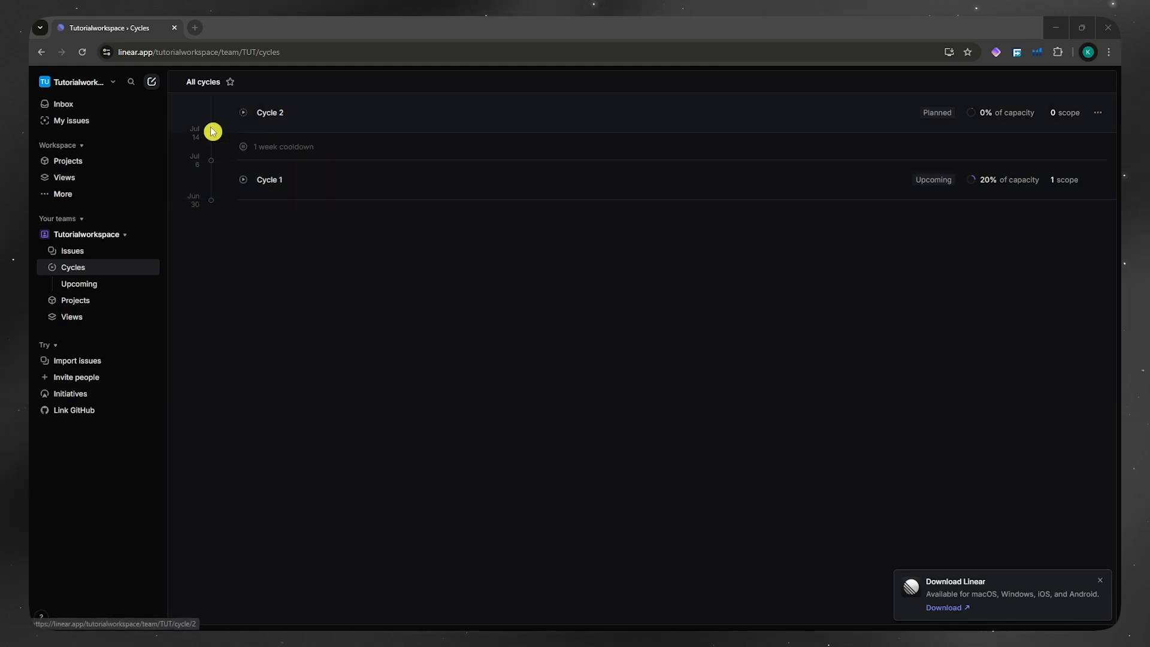
Reopen upcoming Cycle 1 and switch its issues back to List layout
left_click(79, 283)
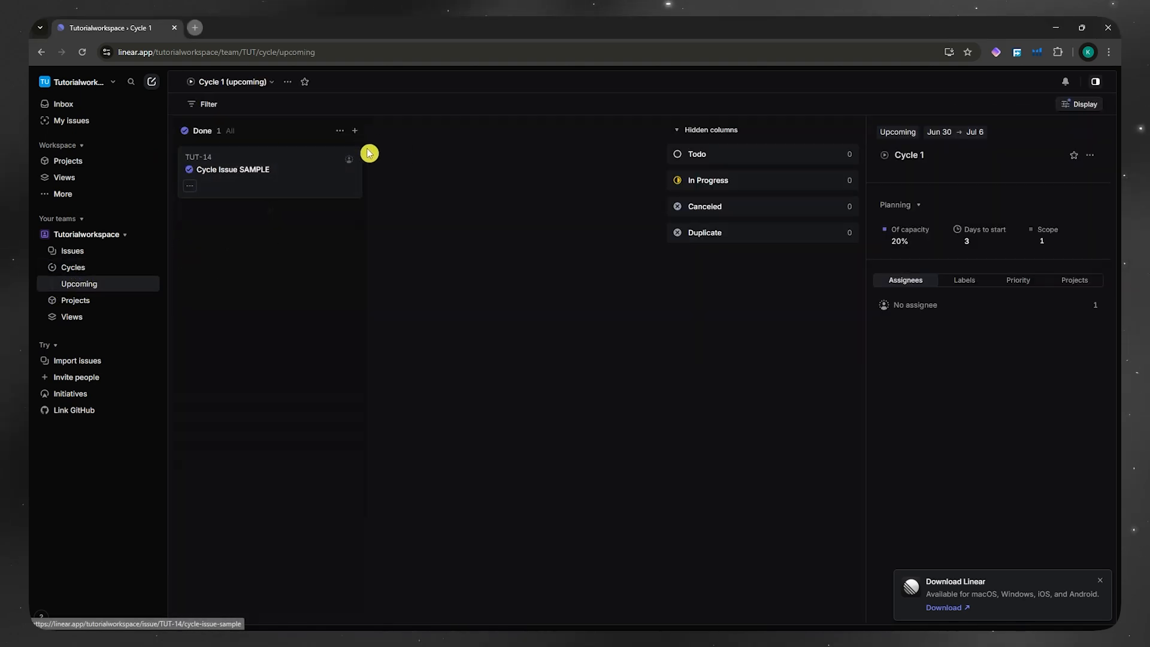
left_click(1079, 104)
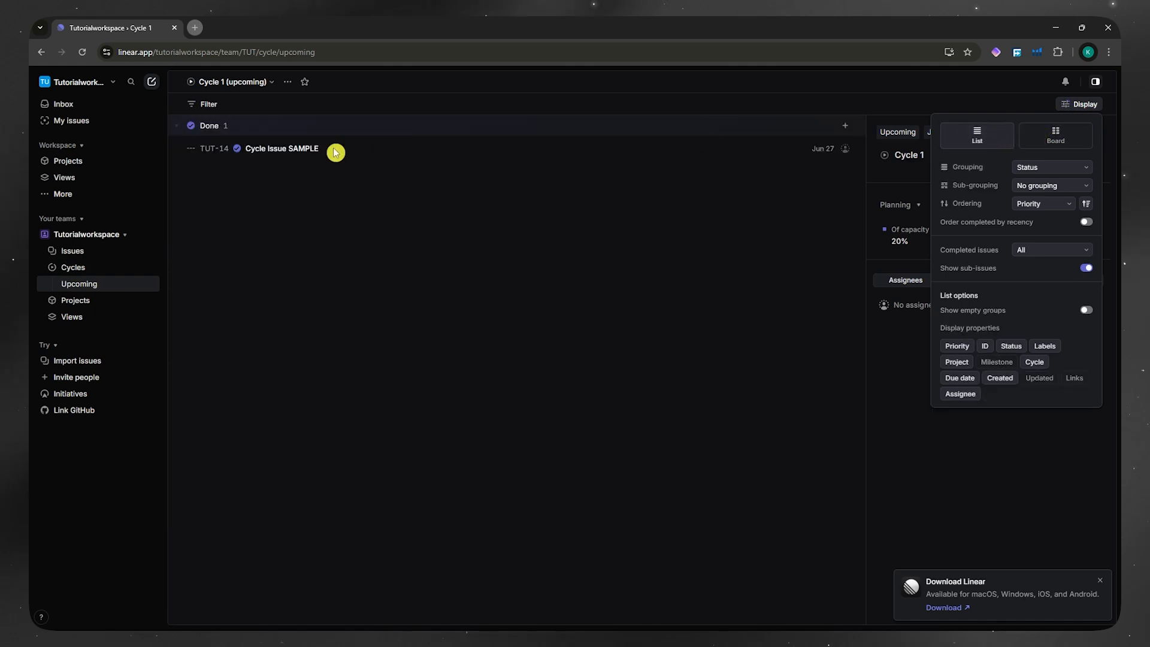
left_click(110, 267)
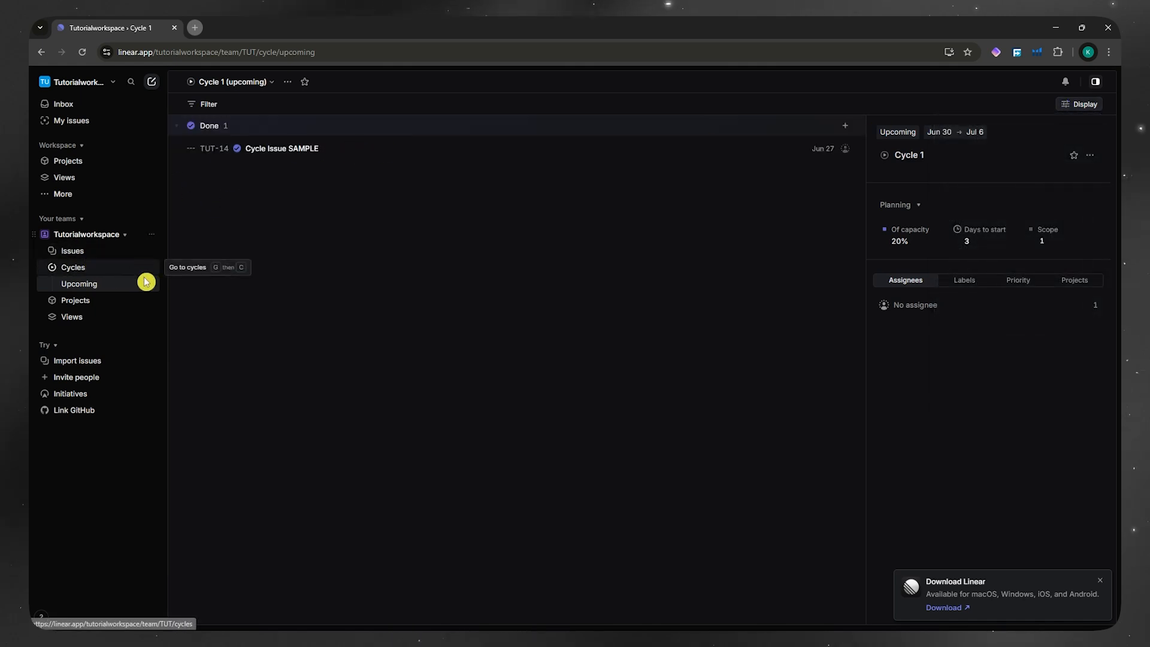
In Tutorialworkspace team settings, set Number of upcoming cycles to create to 8
left_click(151, 234)
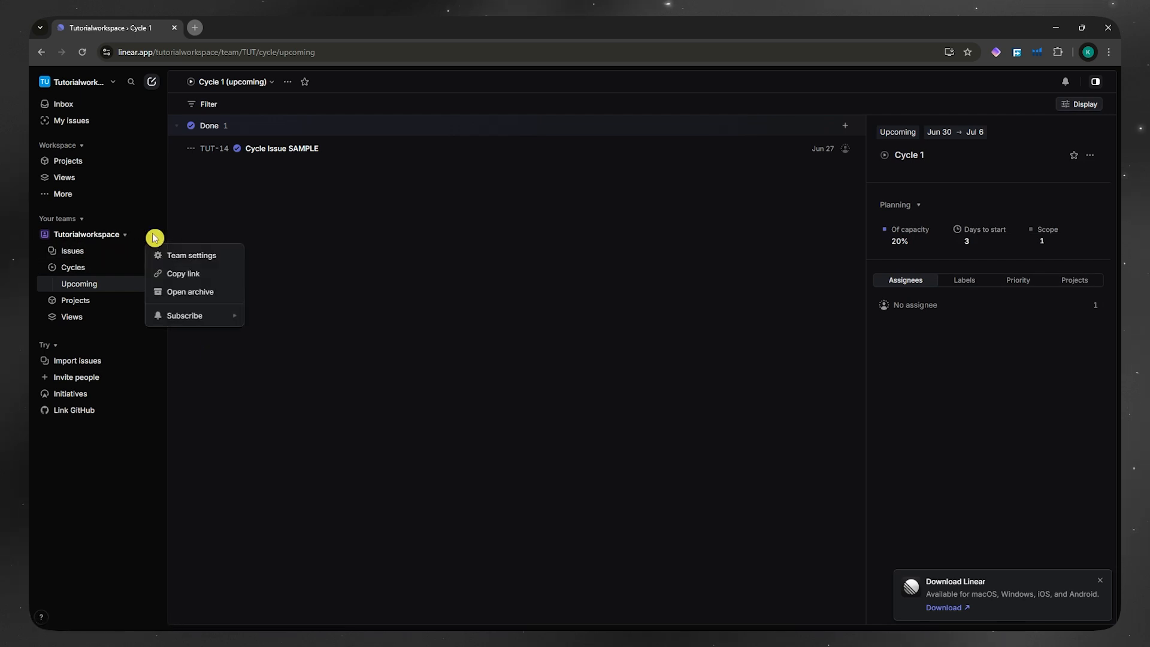
left_click(192, 255)
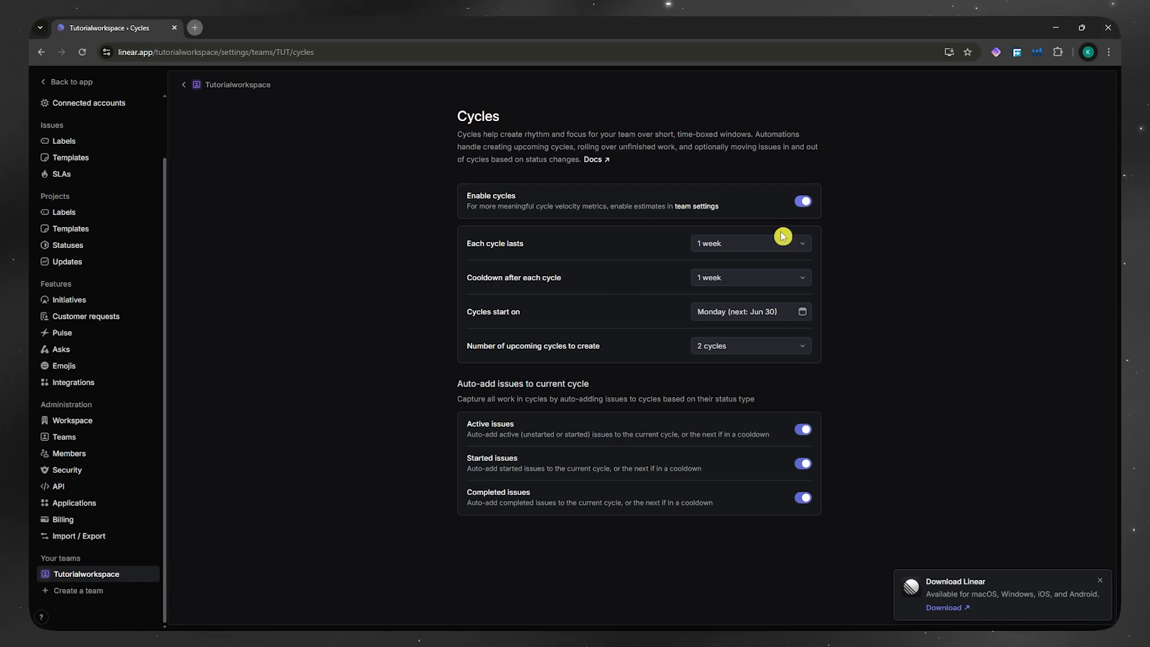
mouse_move(728, 353)
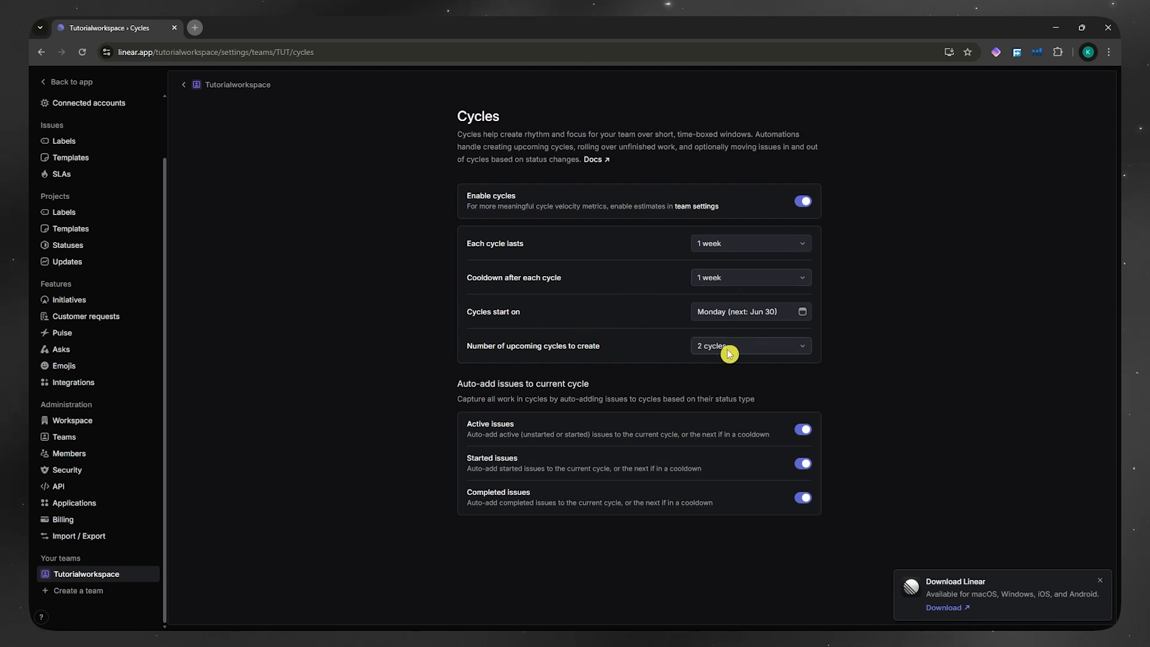
left_click(749, 345)
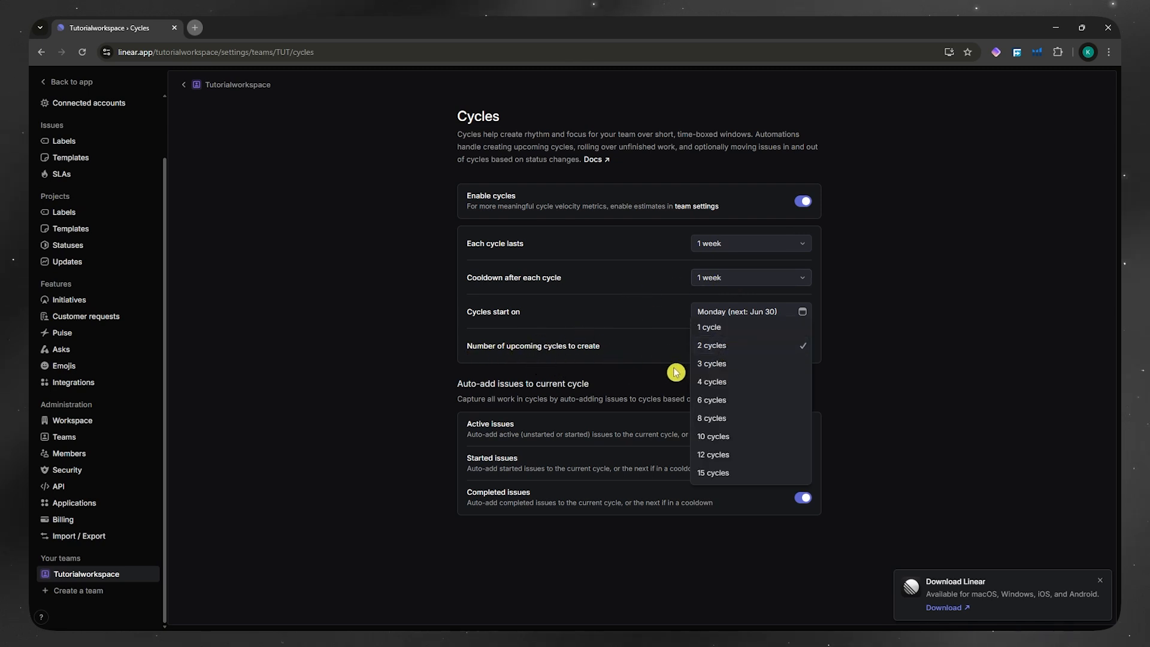
left_click(711, 418)
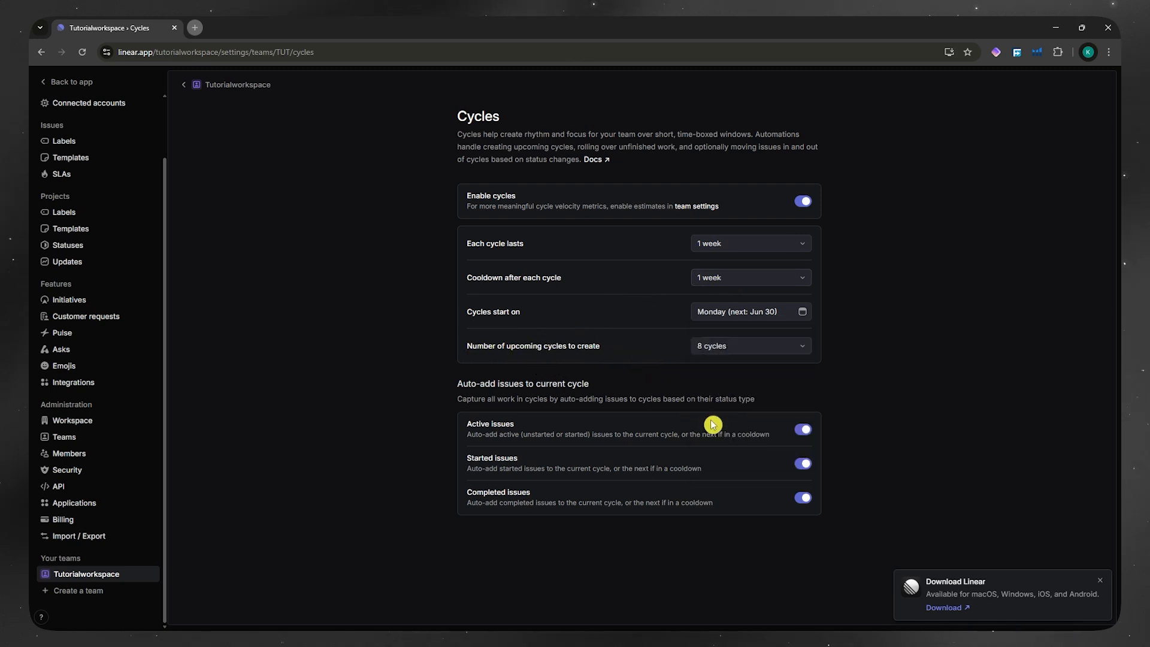
mouse_move(176, 161)
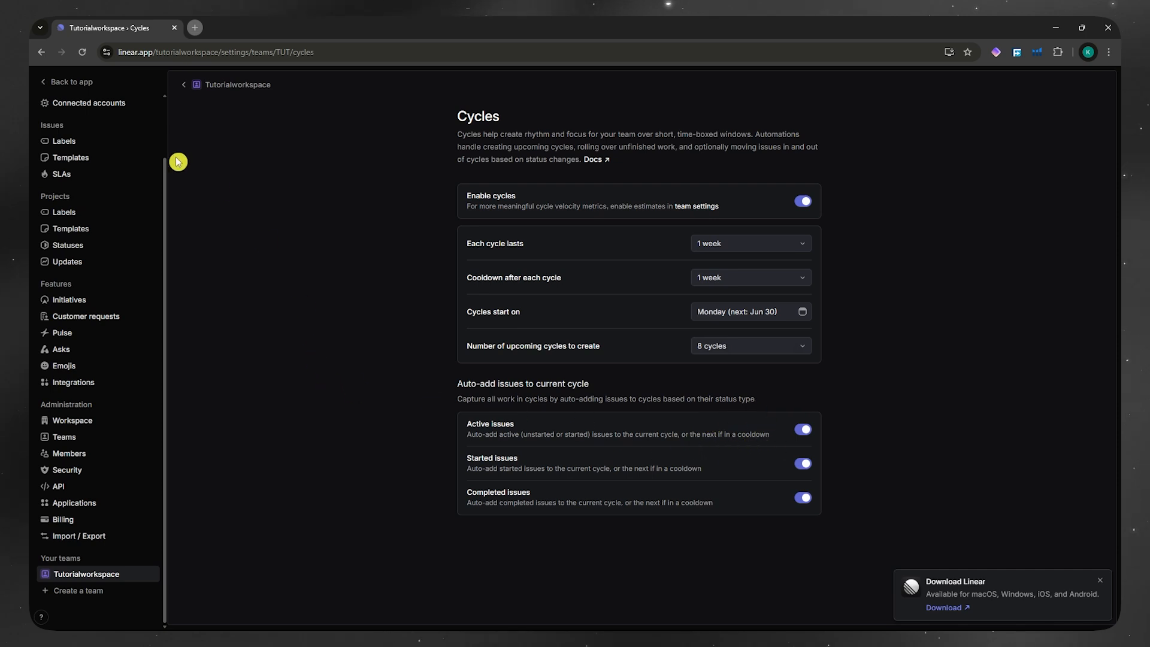
Return to the app and view the Cycles list showing Cycle 1 through Cycle 8
left_click(70, 82)
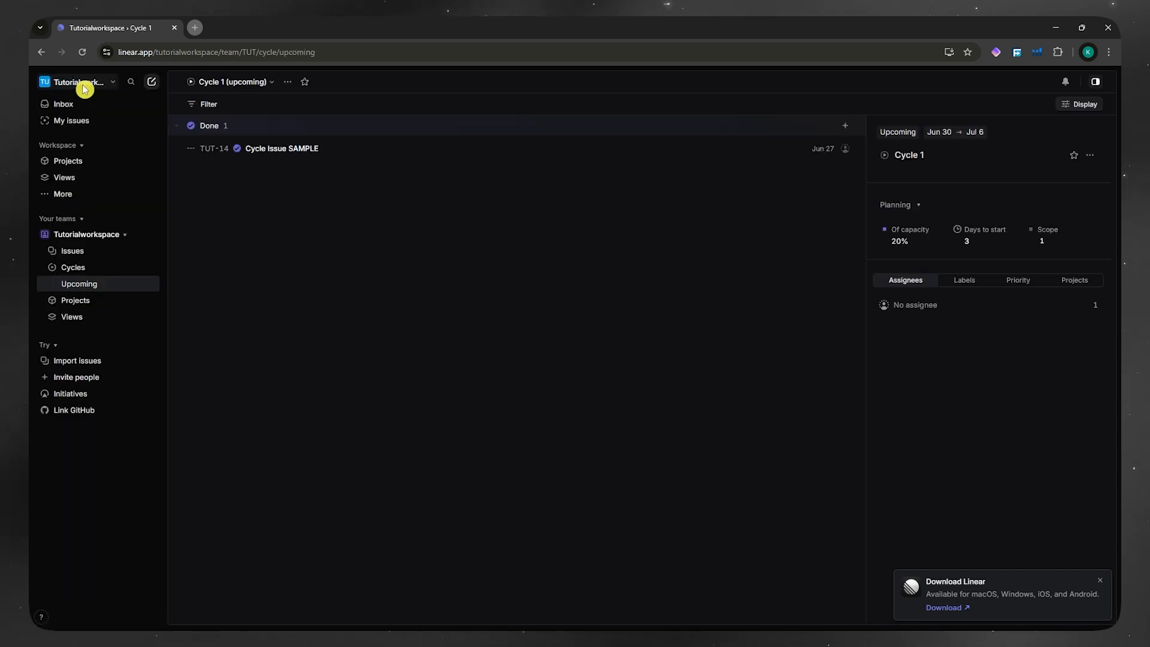
left_click(72, 267)
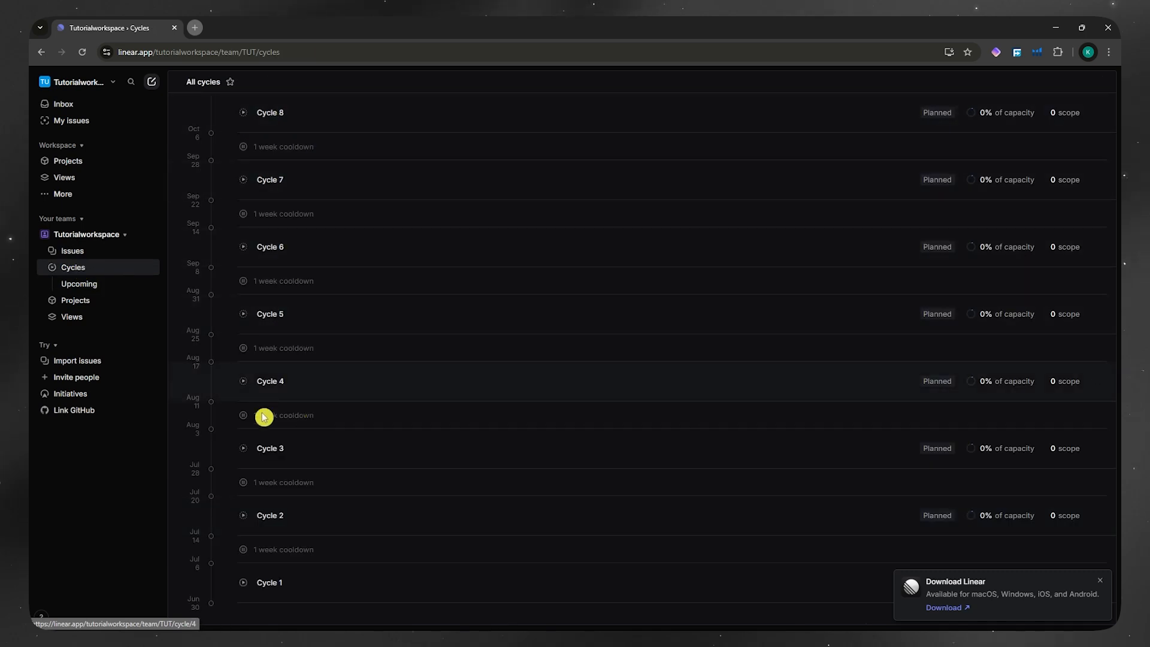
mouse_move(198, 337)
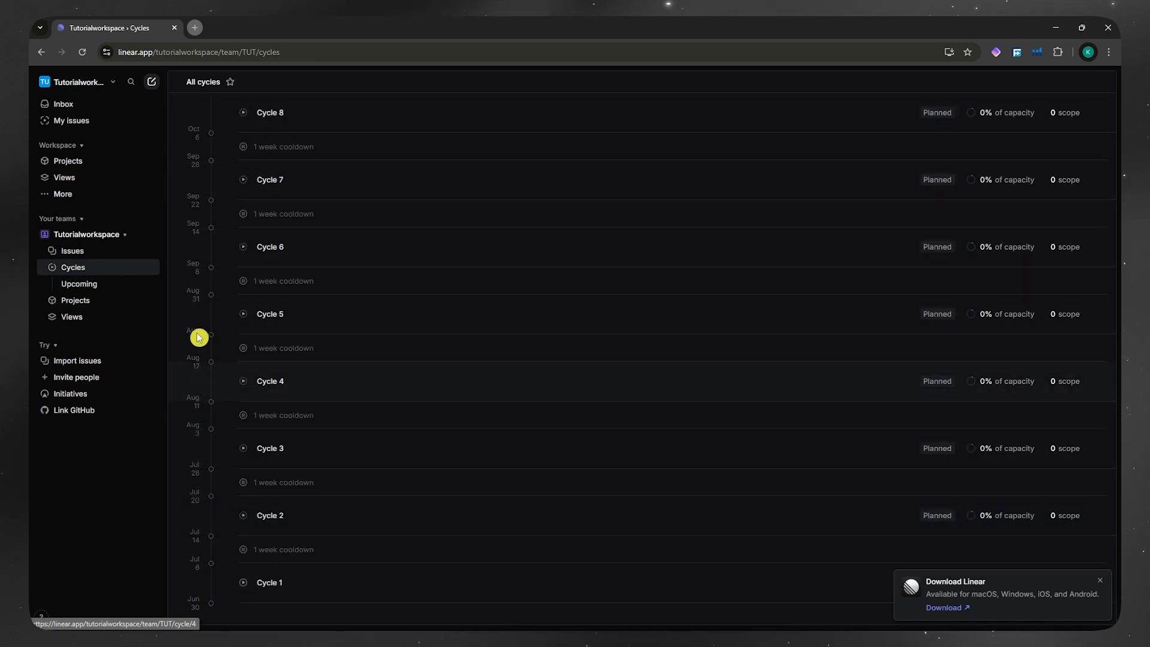